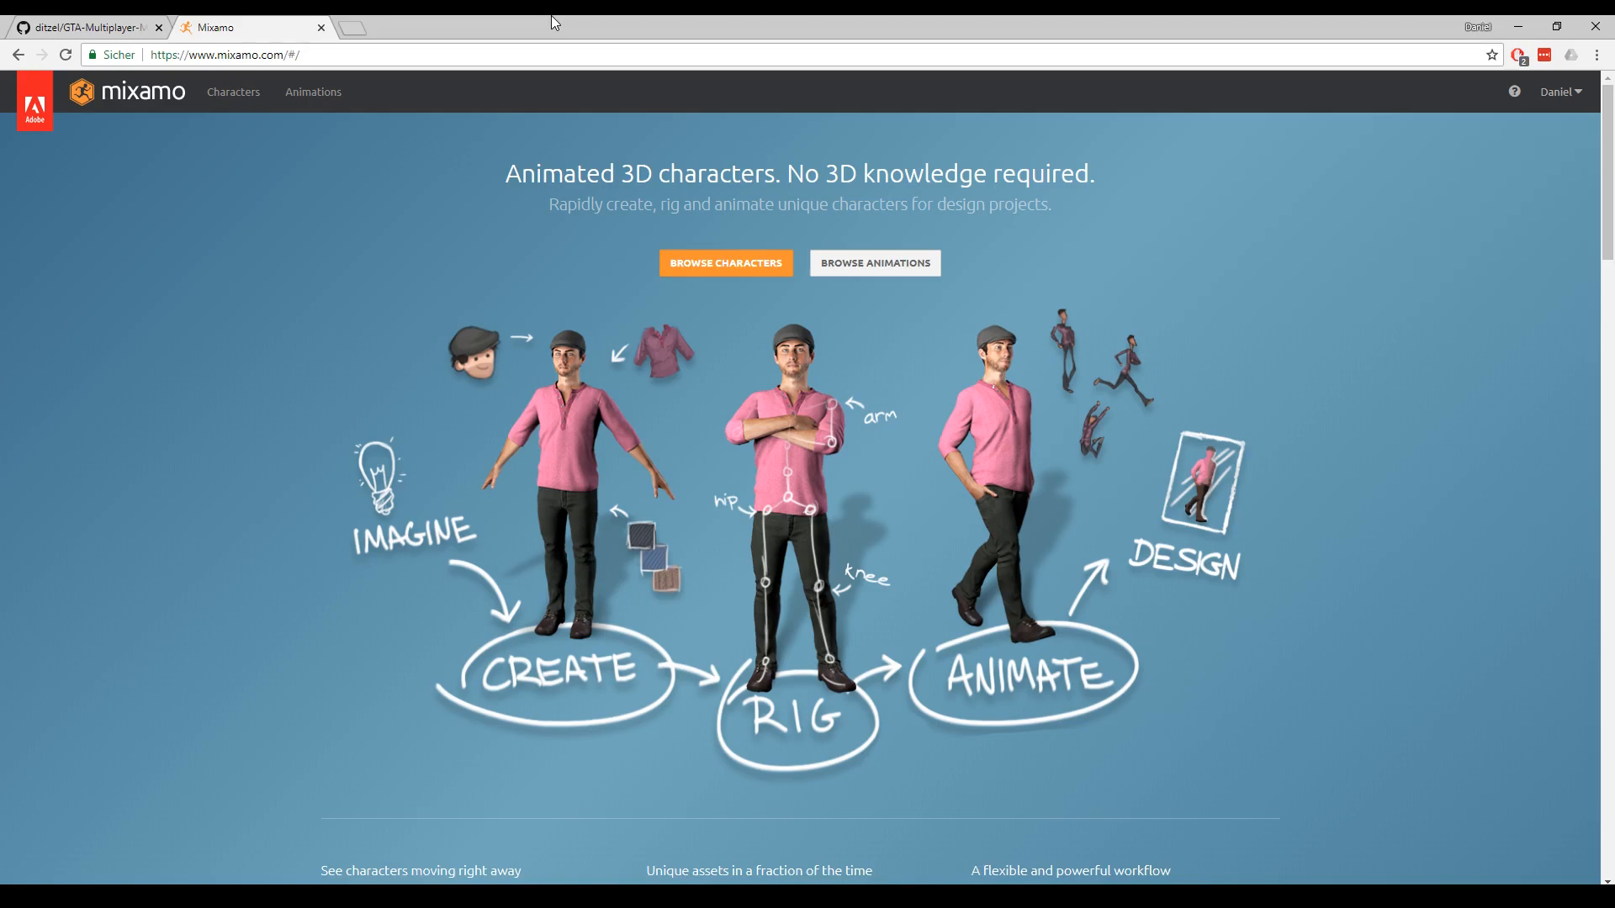
pyautogui.moveTo(595, 184)
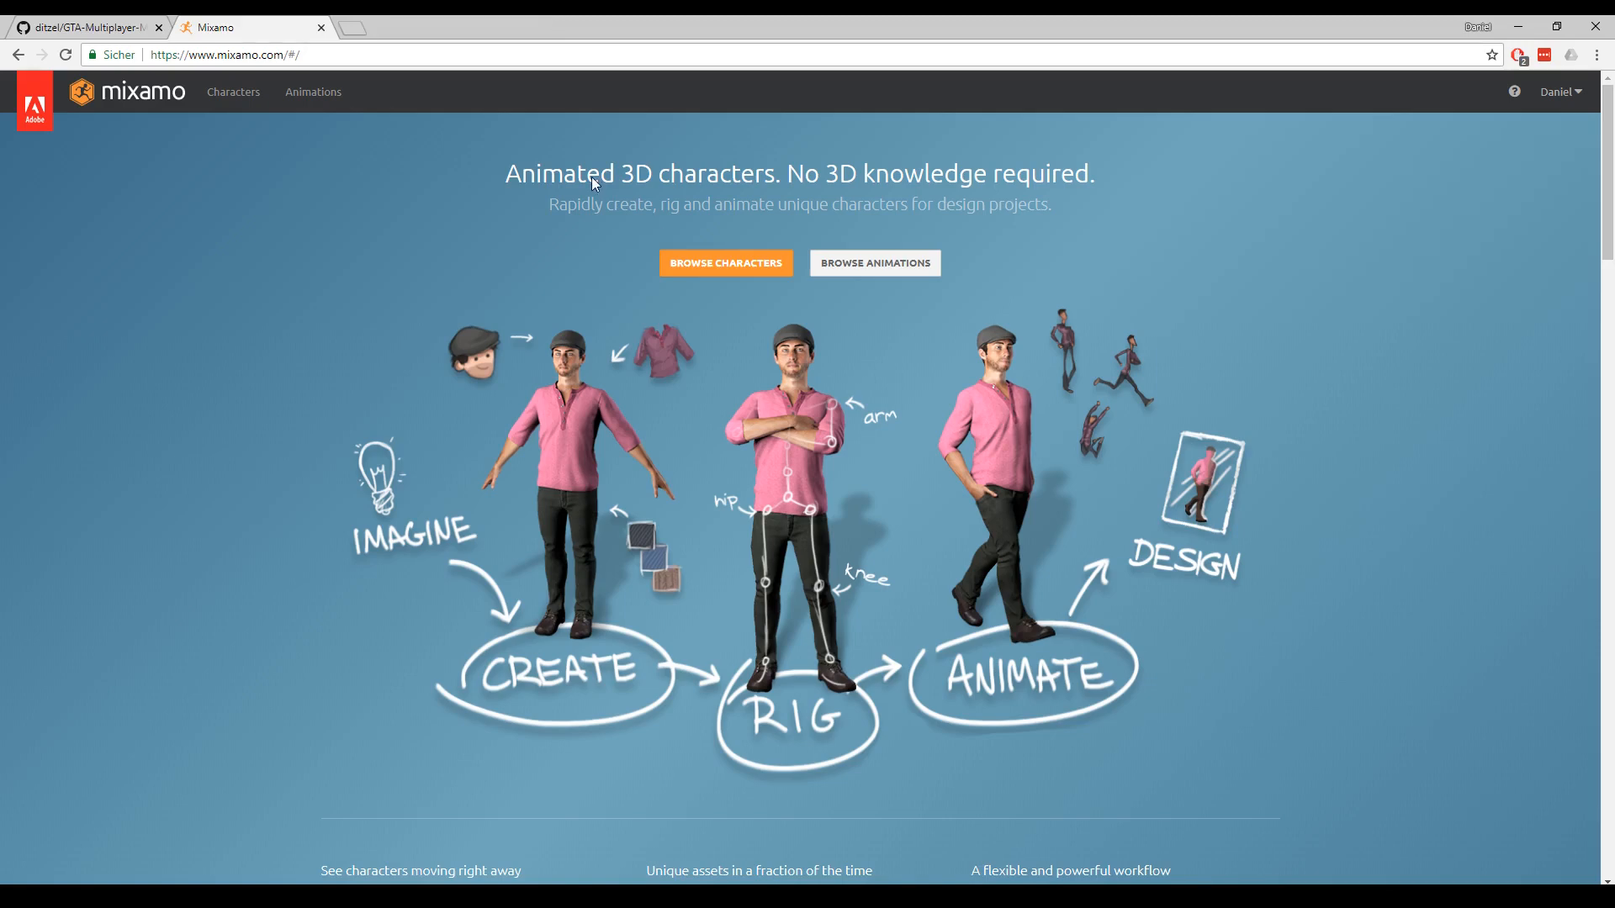
pyautogui.moveTo(1141, 377)
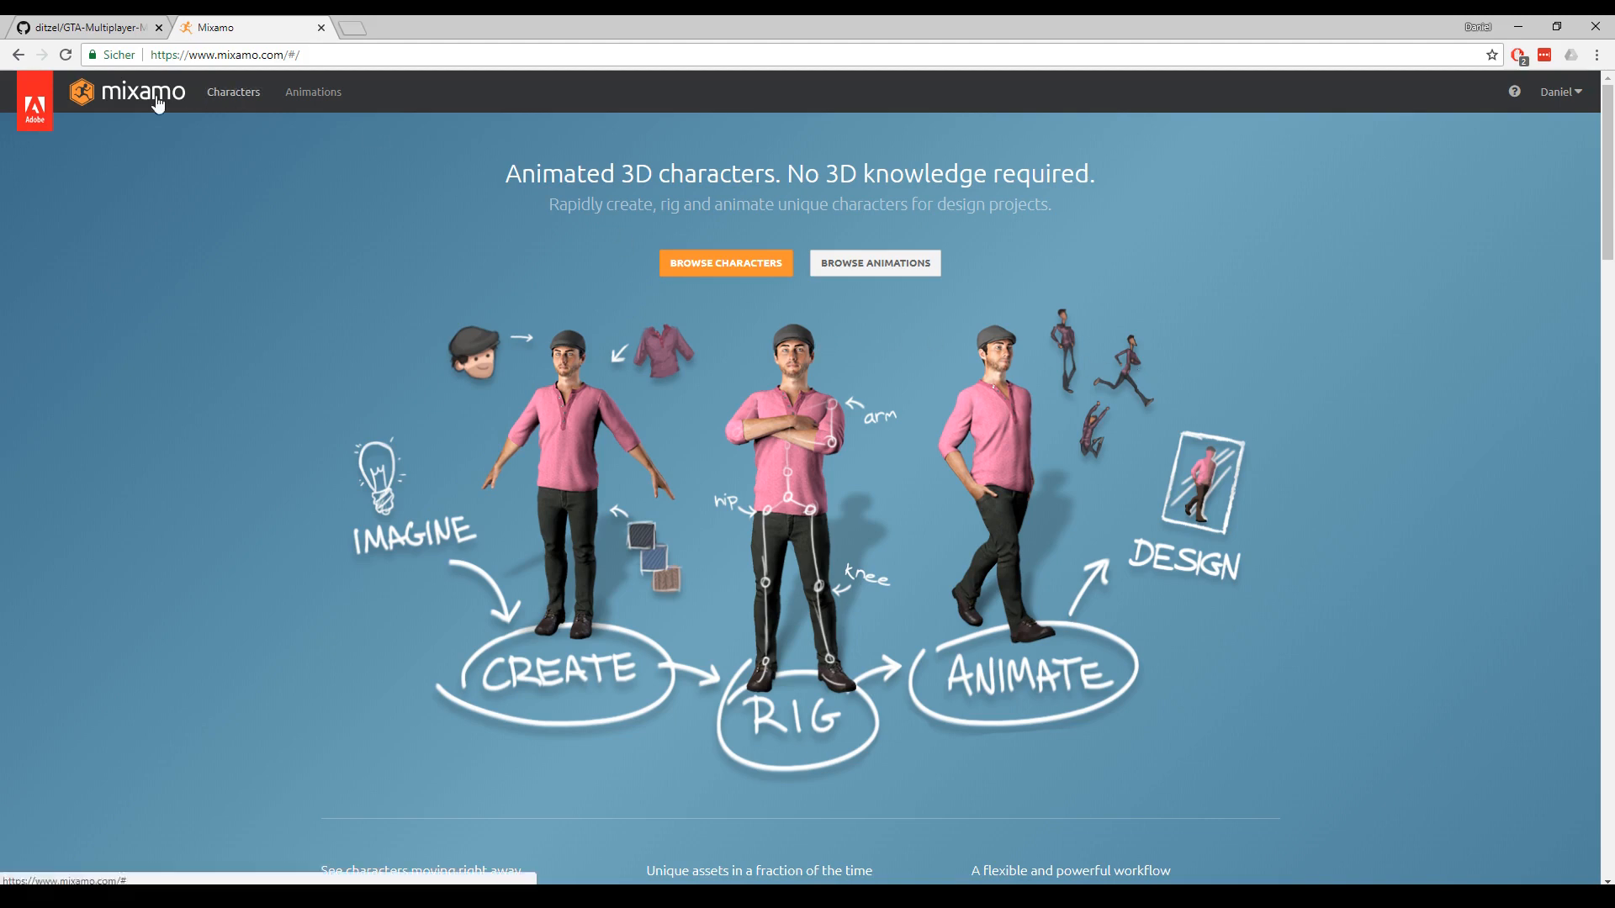
pyautogui.moveTo(506, 439)
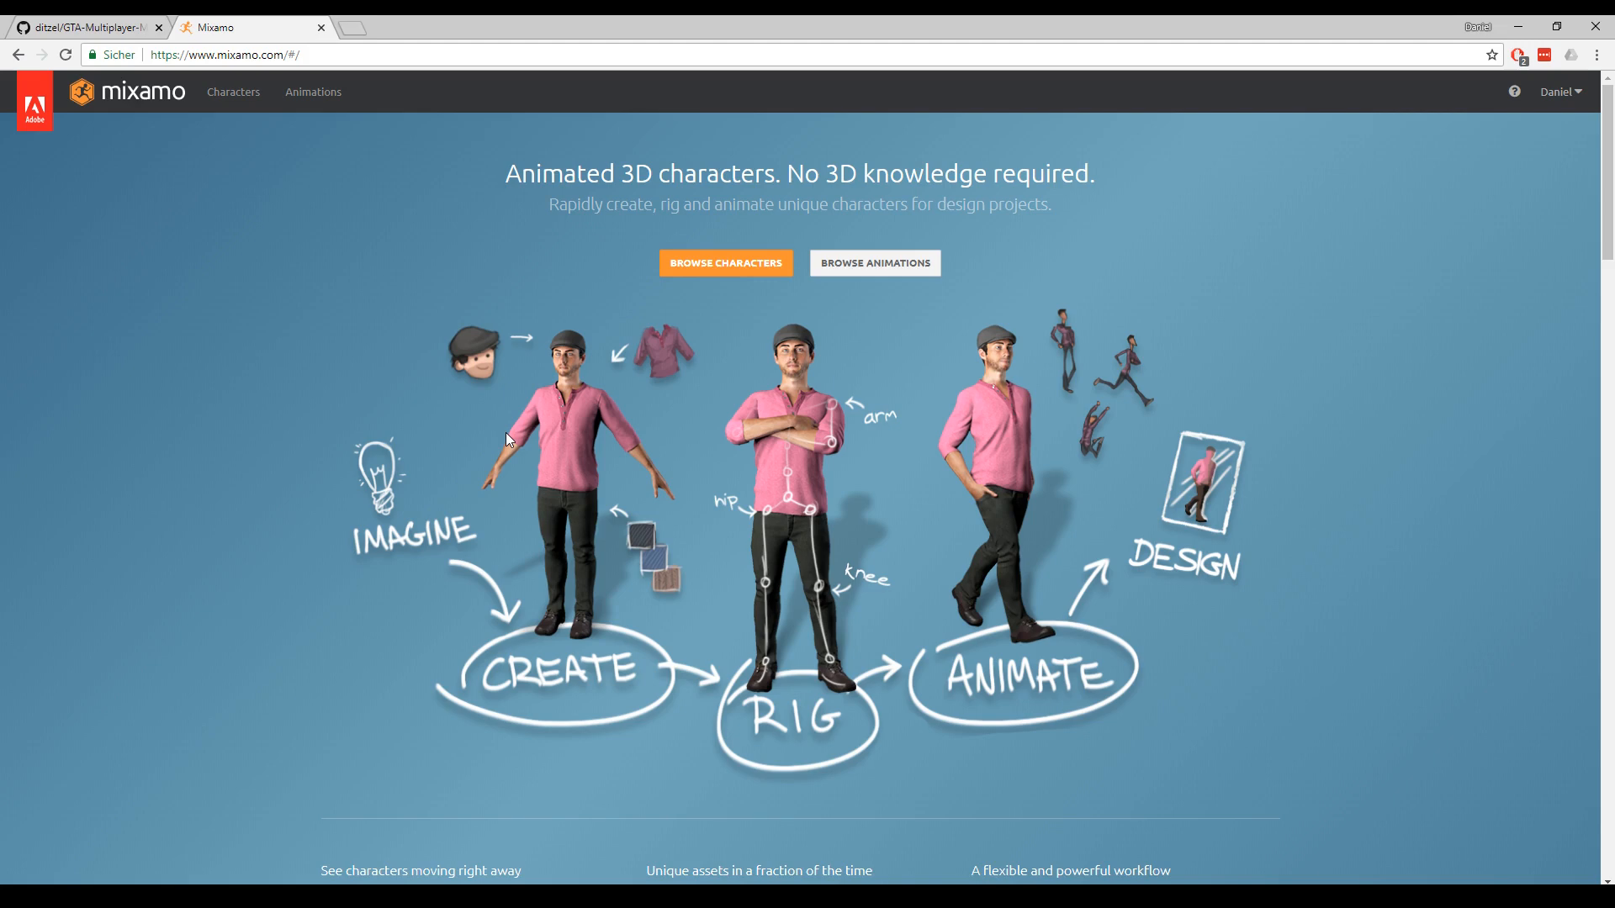
pyautogui.moveTo(75, 147)
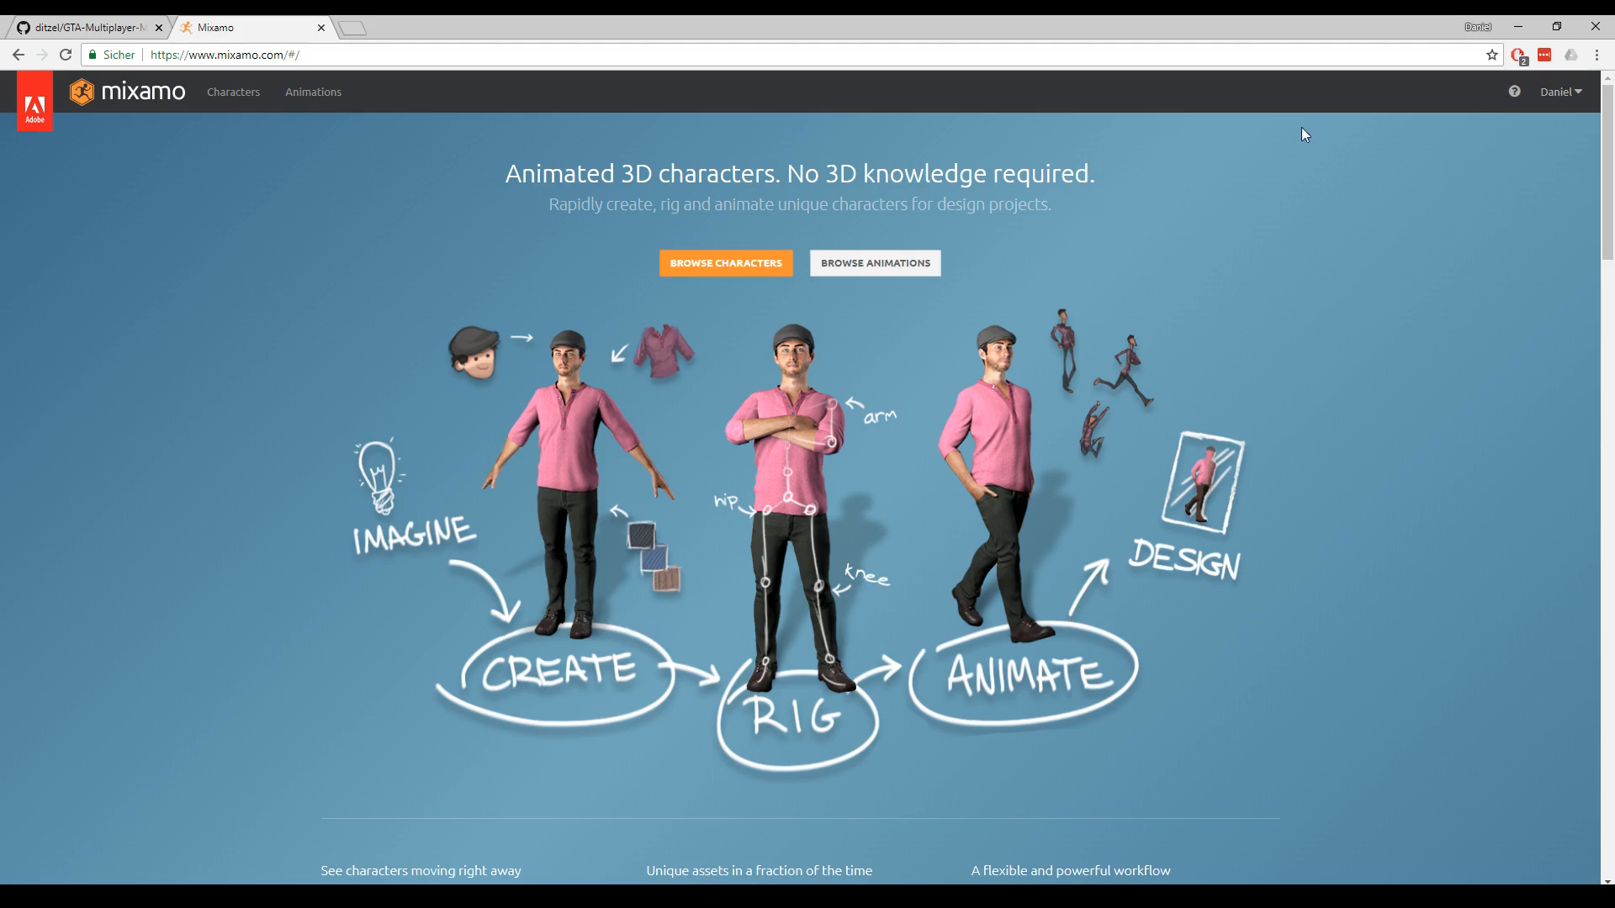
# Scroll through the ready-made character grid, then open the Animations catalog with Erika Archer.
pyautogui.click(724, 263)
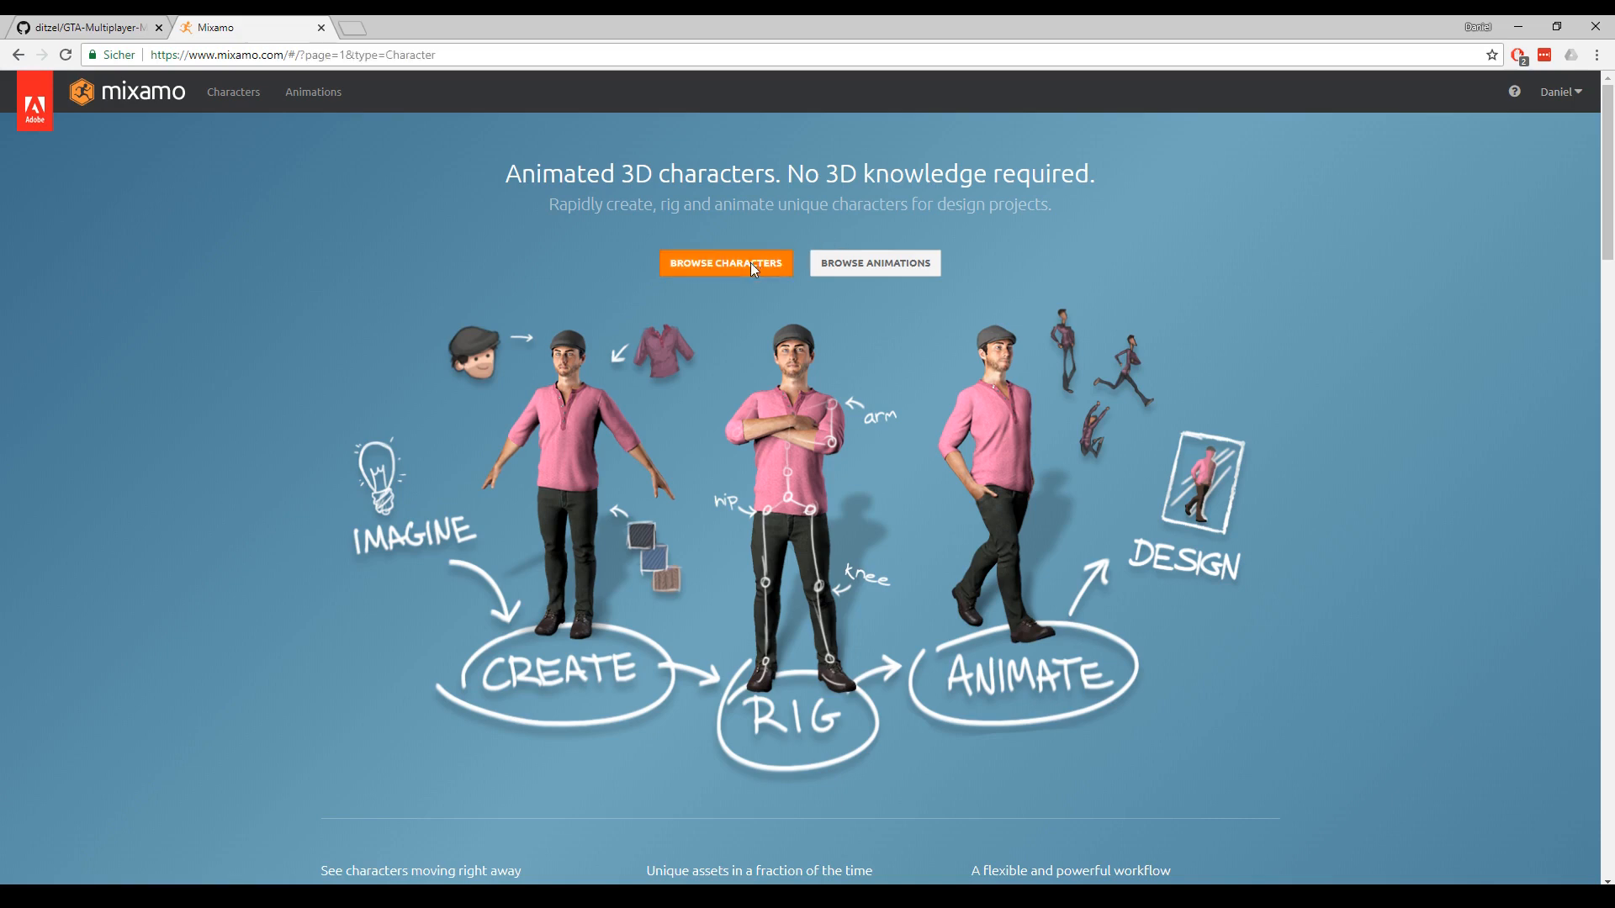
pyautogui.click(724, 262)
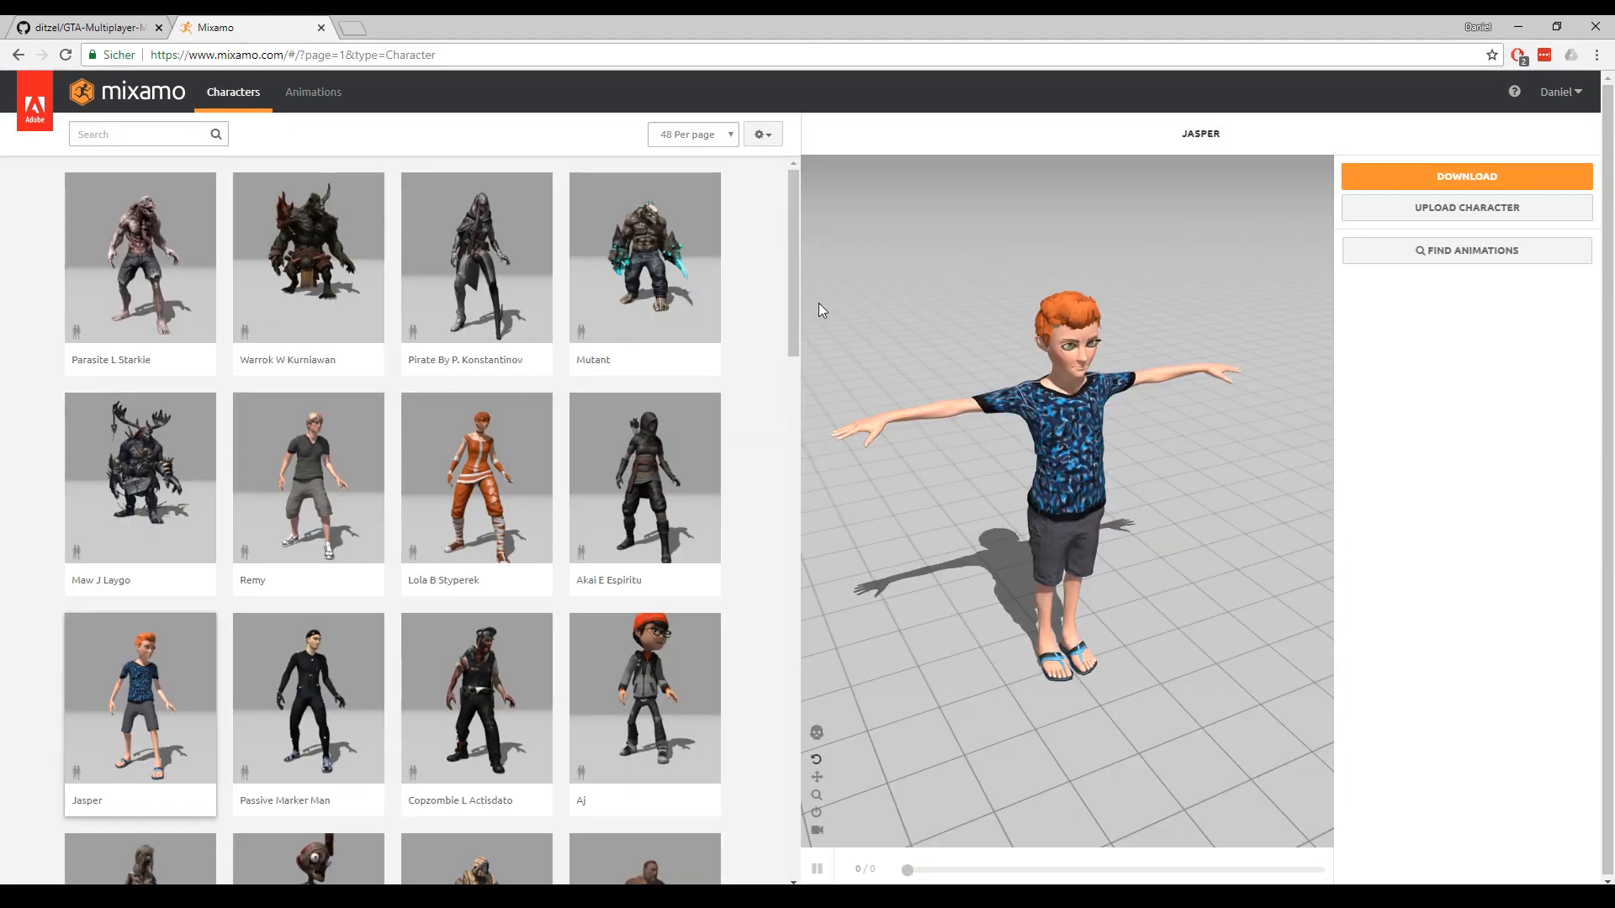
pyautogui.scroll(-3)
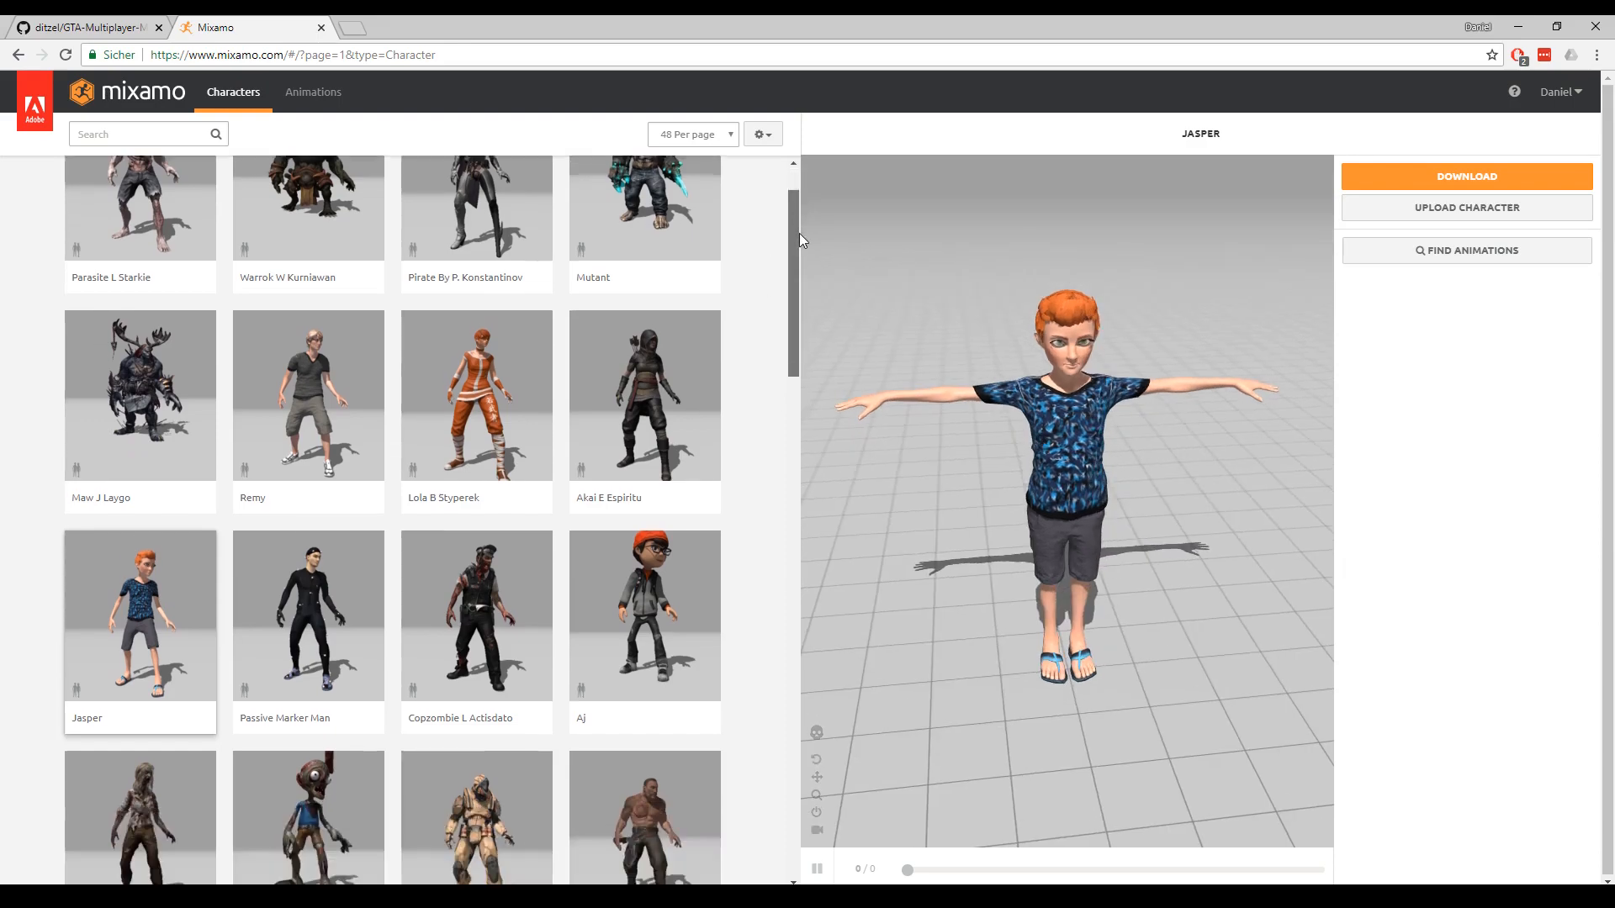
pyautogui.scroll(-3)
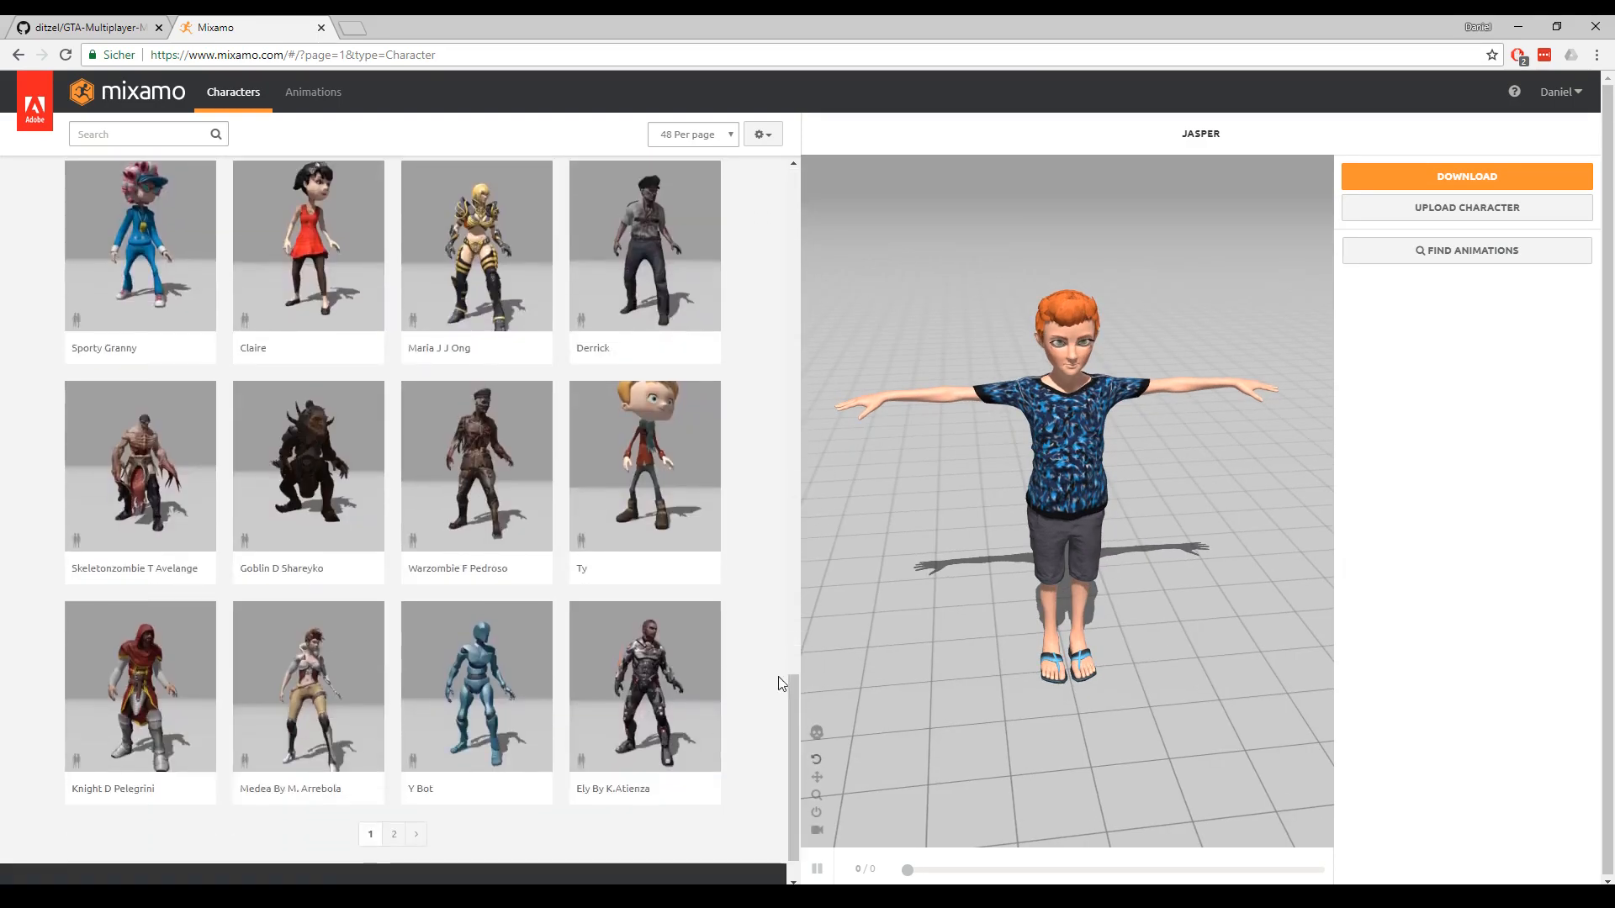
pyautogui.moveTo(658, 495)
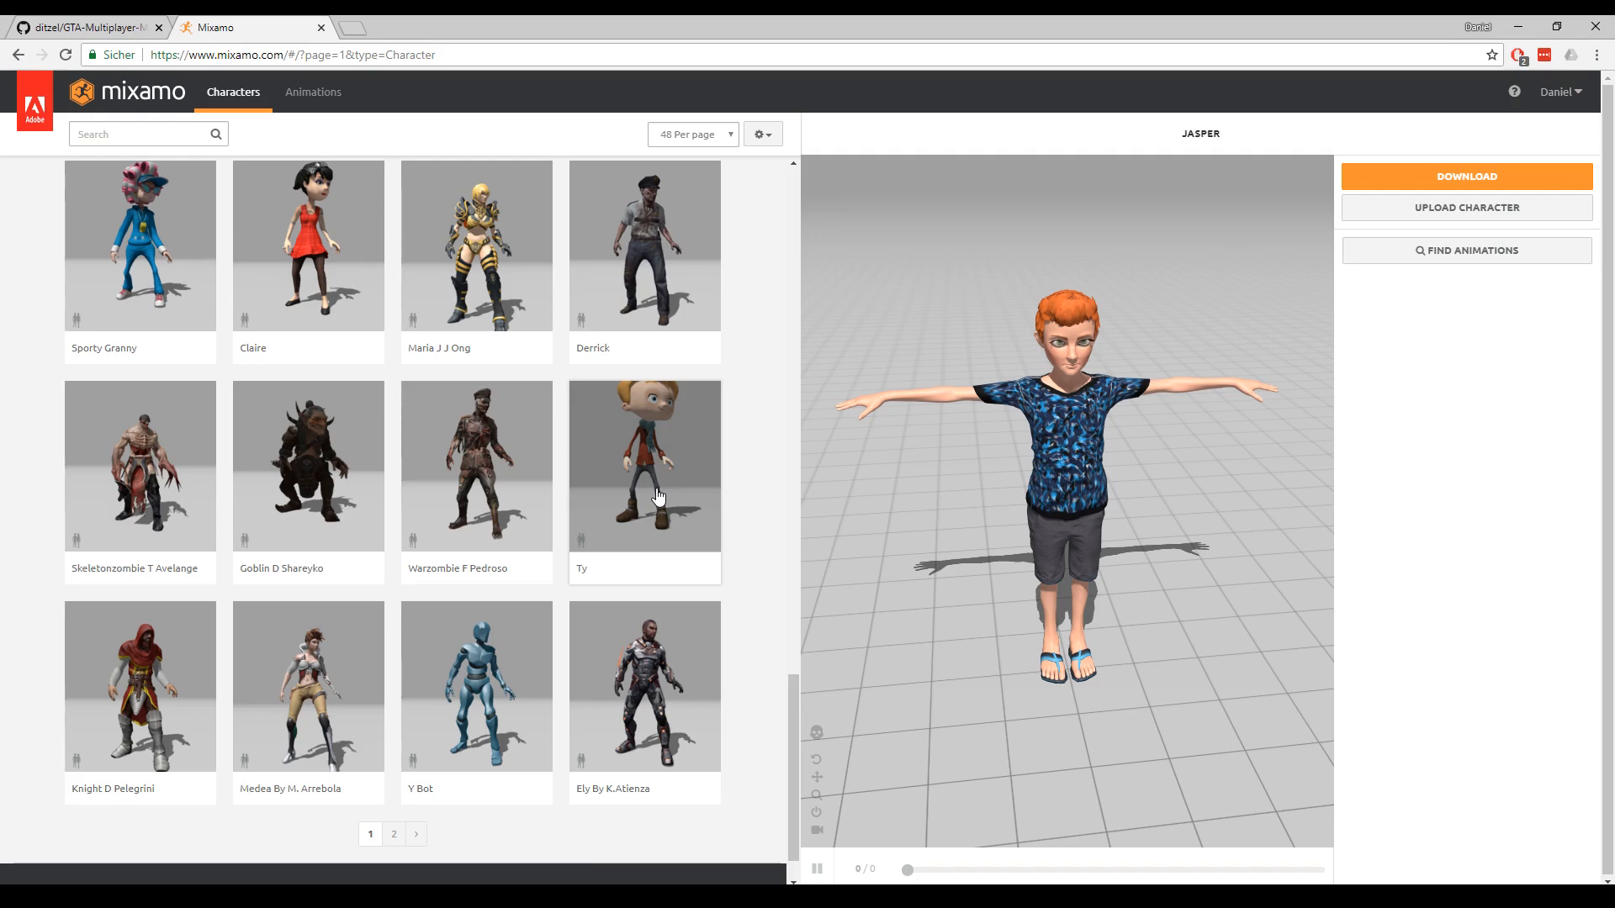
pyautogui.click(313, 91)
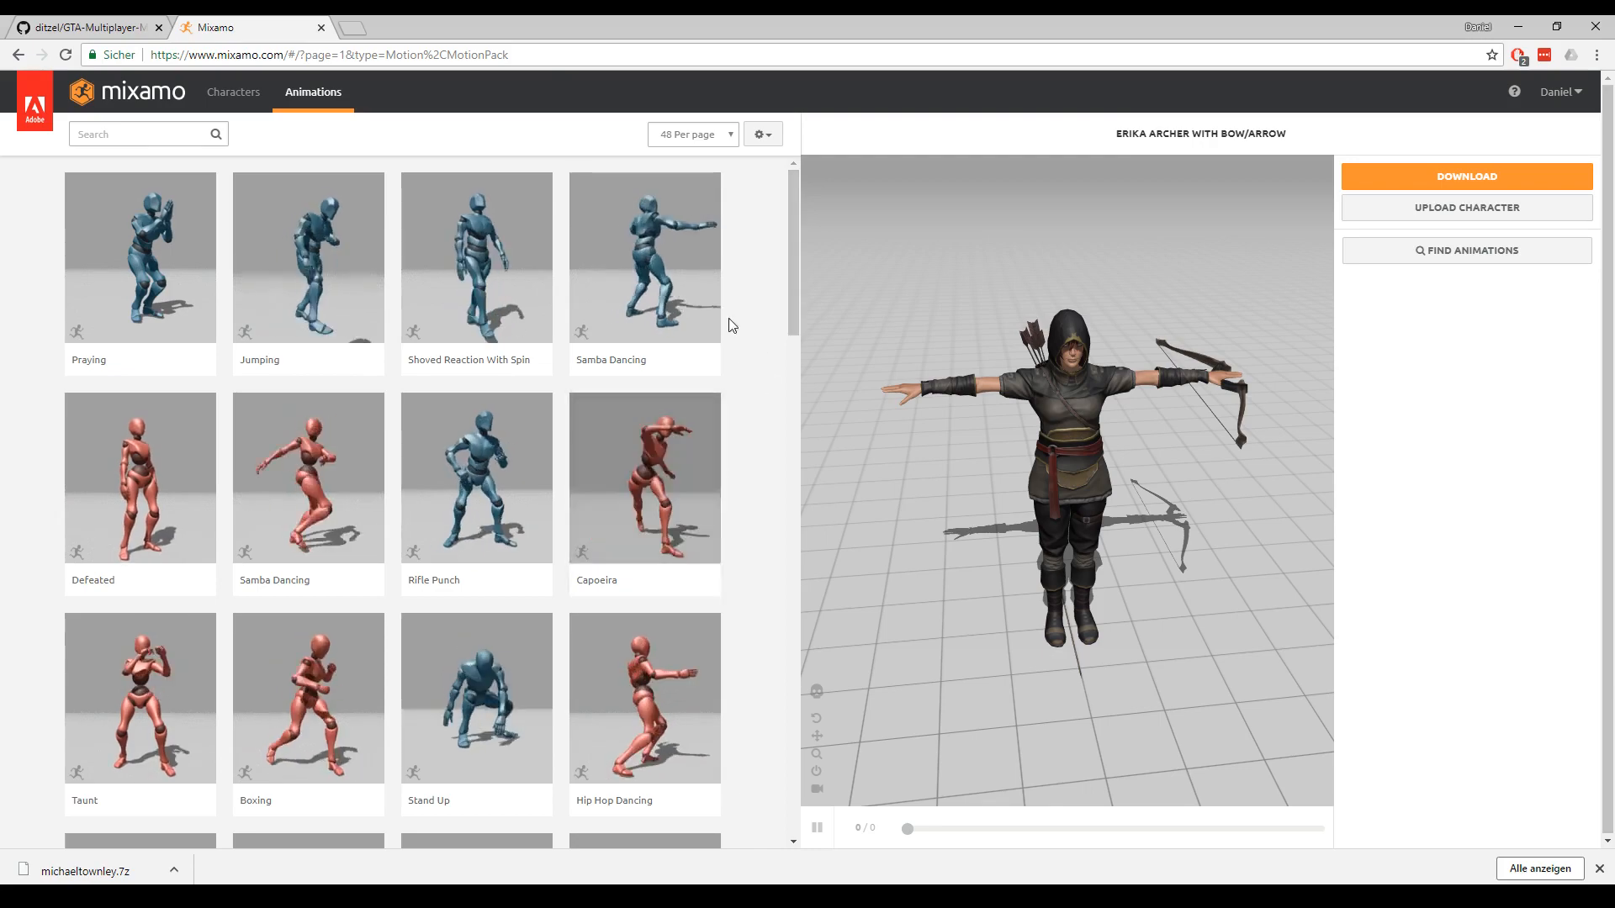
# Apply Samba Dancing to Erika Archer from the Animations grid.
pyautogui.click(643, 258)
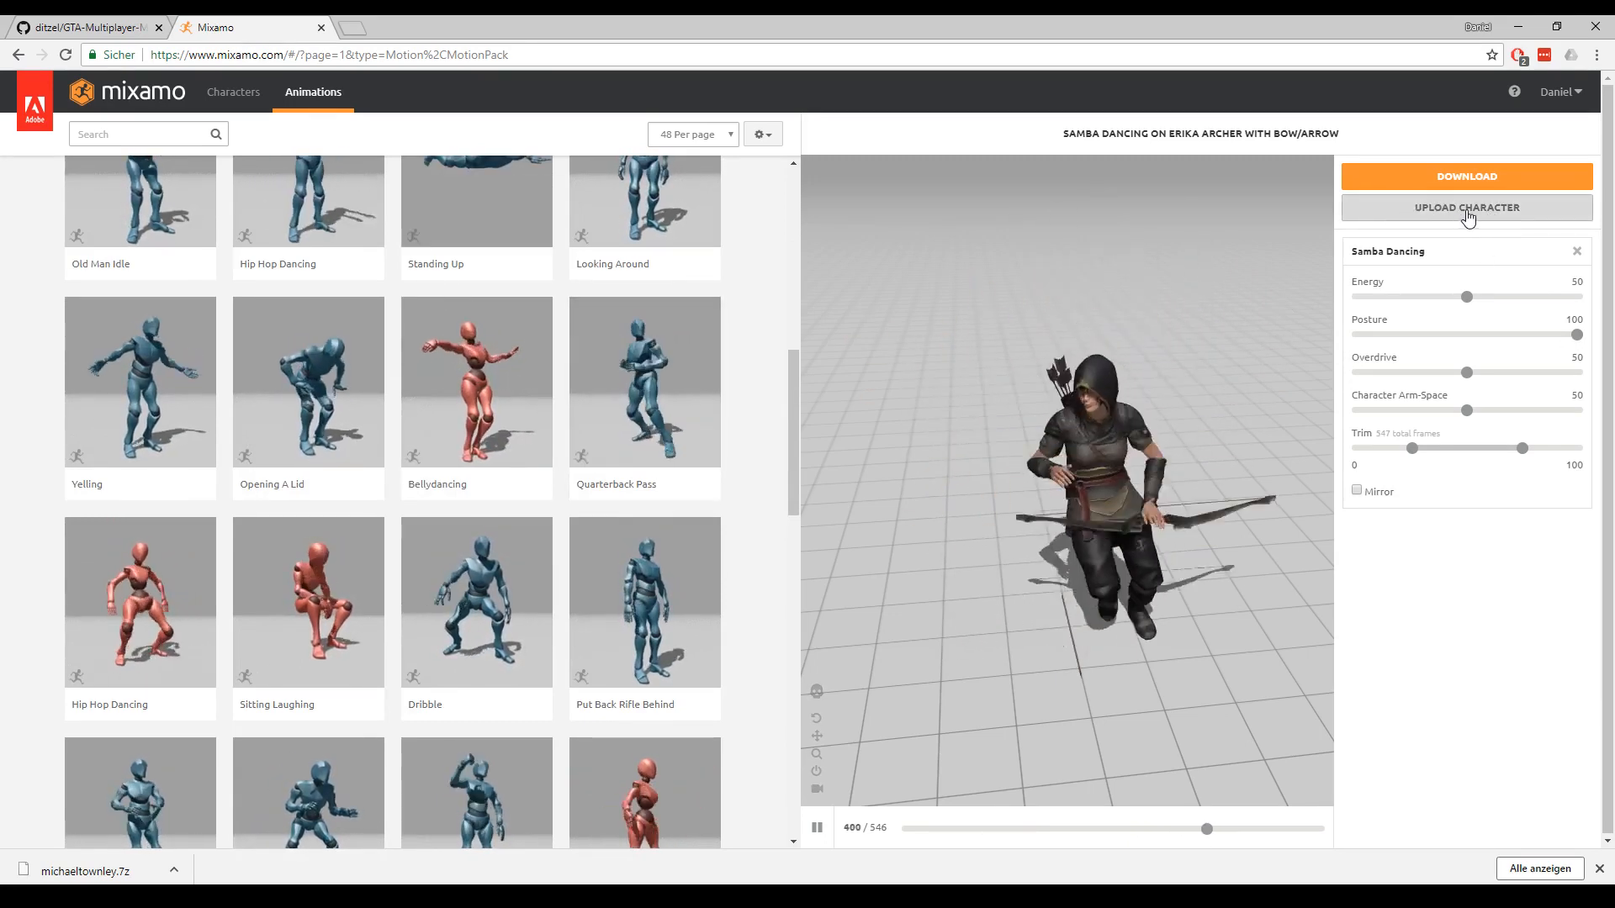
# Upload the suited character file and rotate it on the Y-axis until it faces forward.
pyautogui.click(1466, 207)
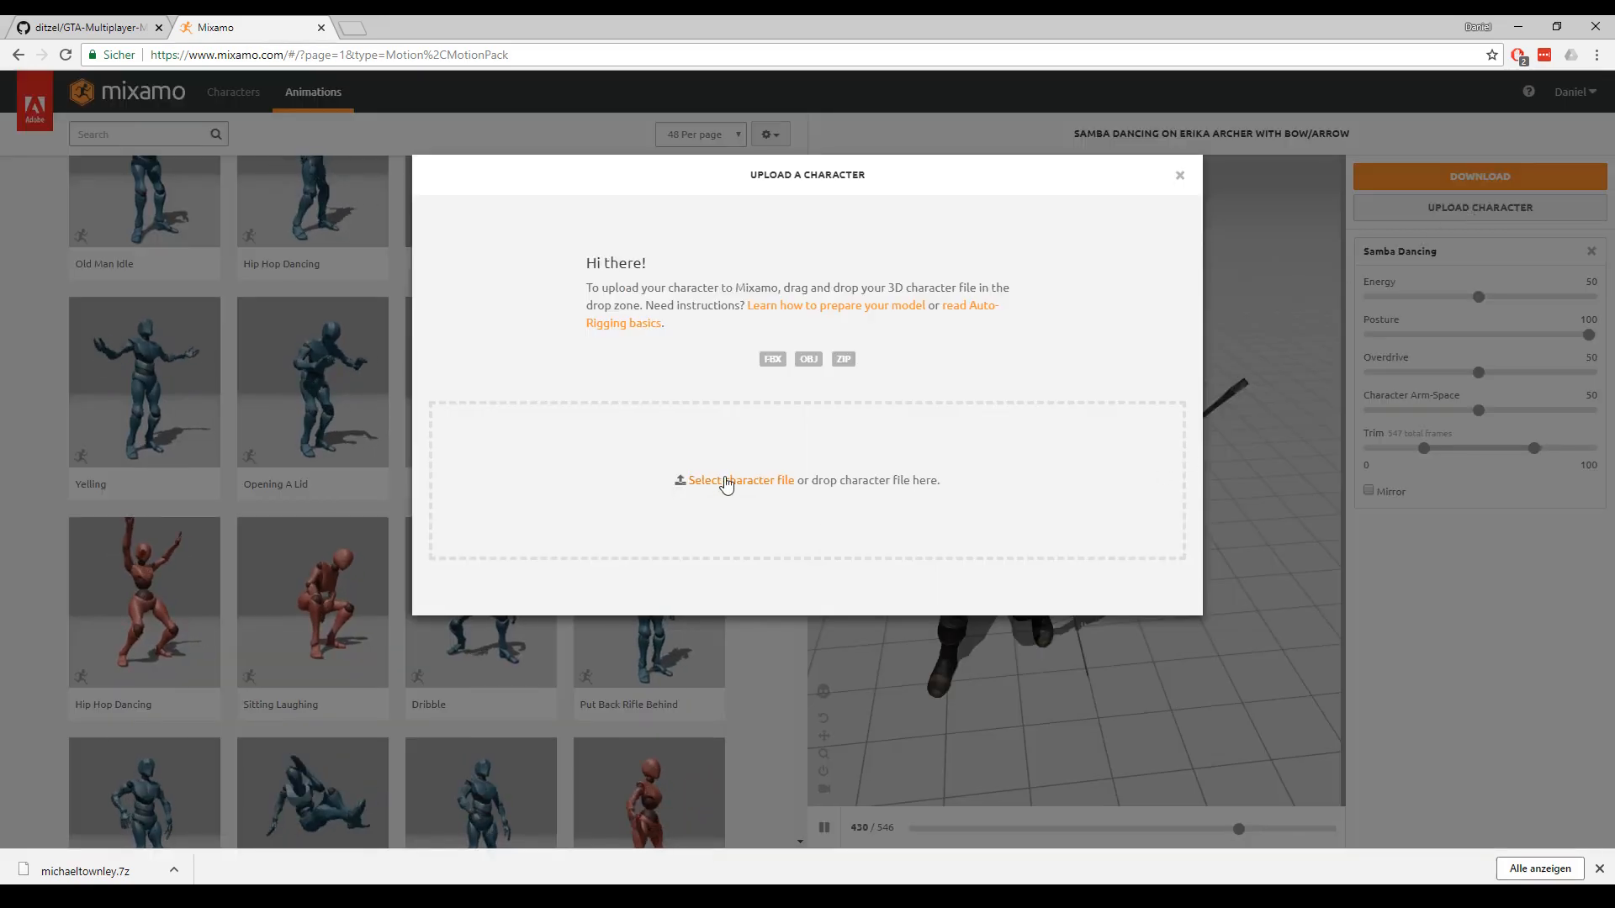
pyautogui.click(740, 480)
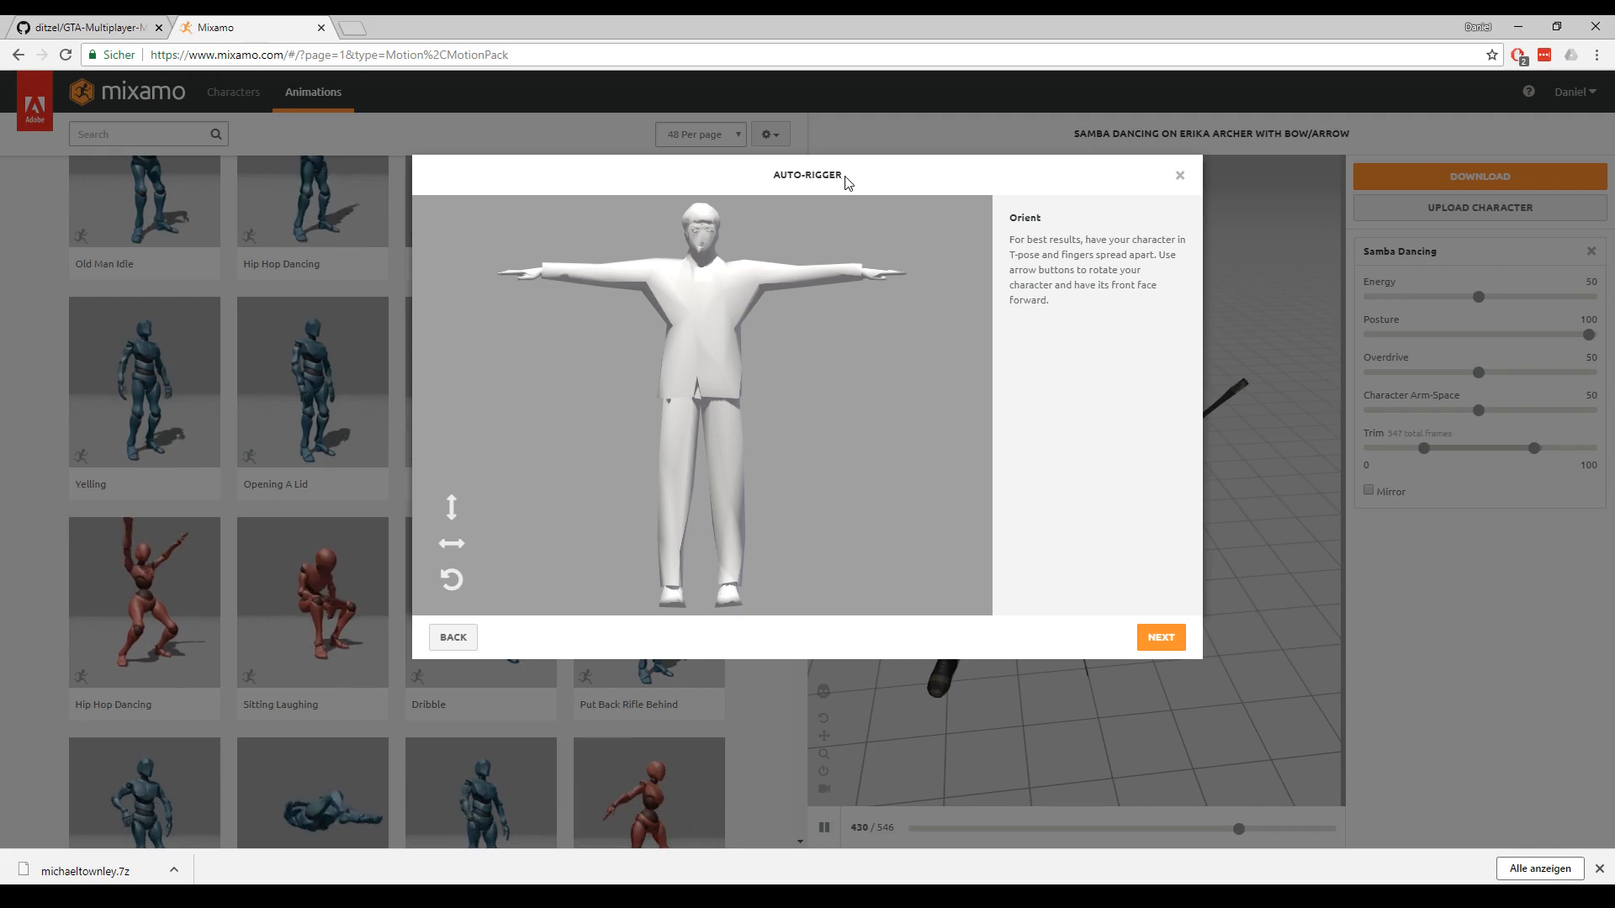
pyautogui.moveTo(451, 544)
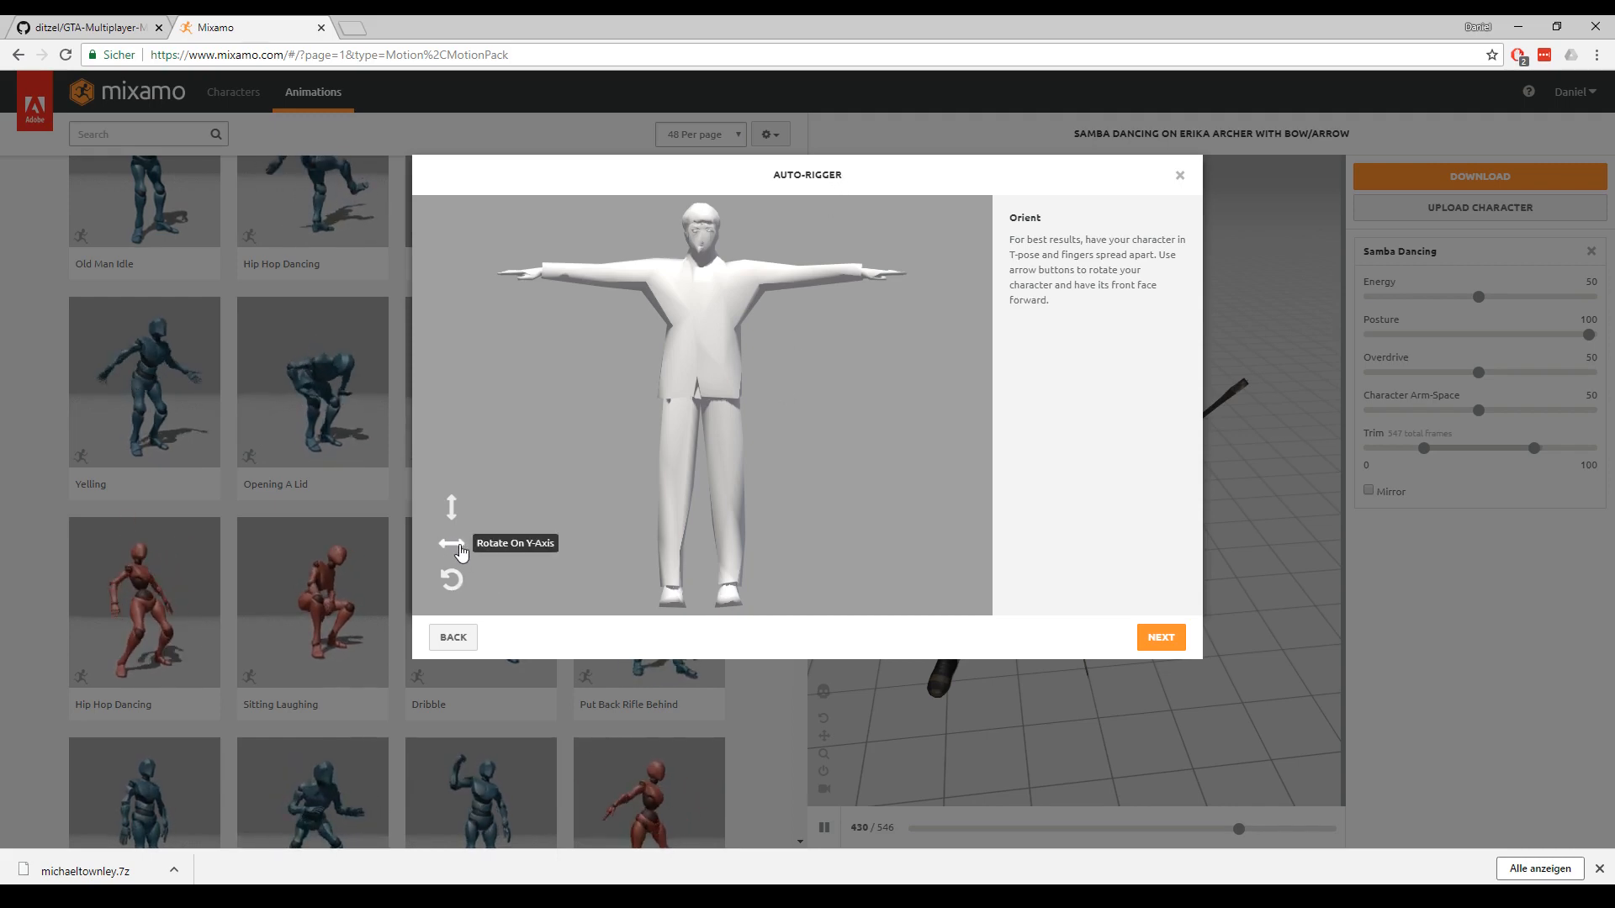
pyautogui.click(450, 545)
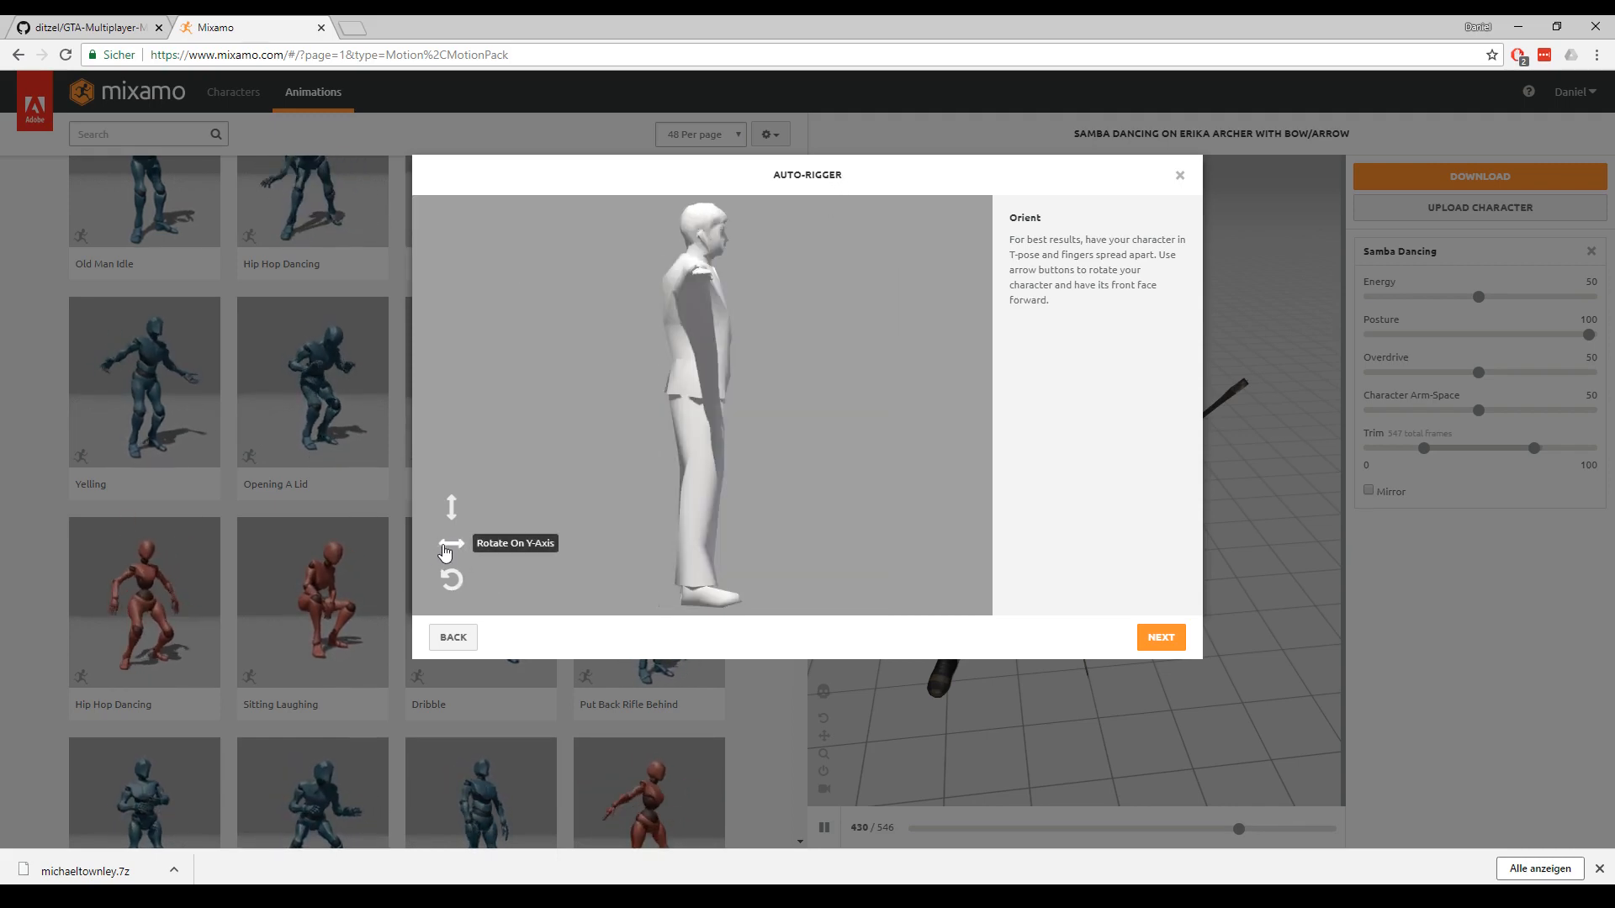
pyautogui.click(450, 546)
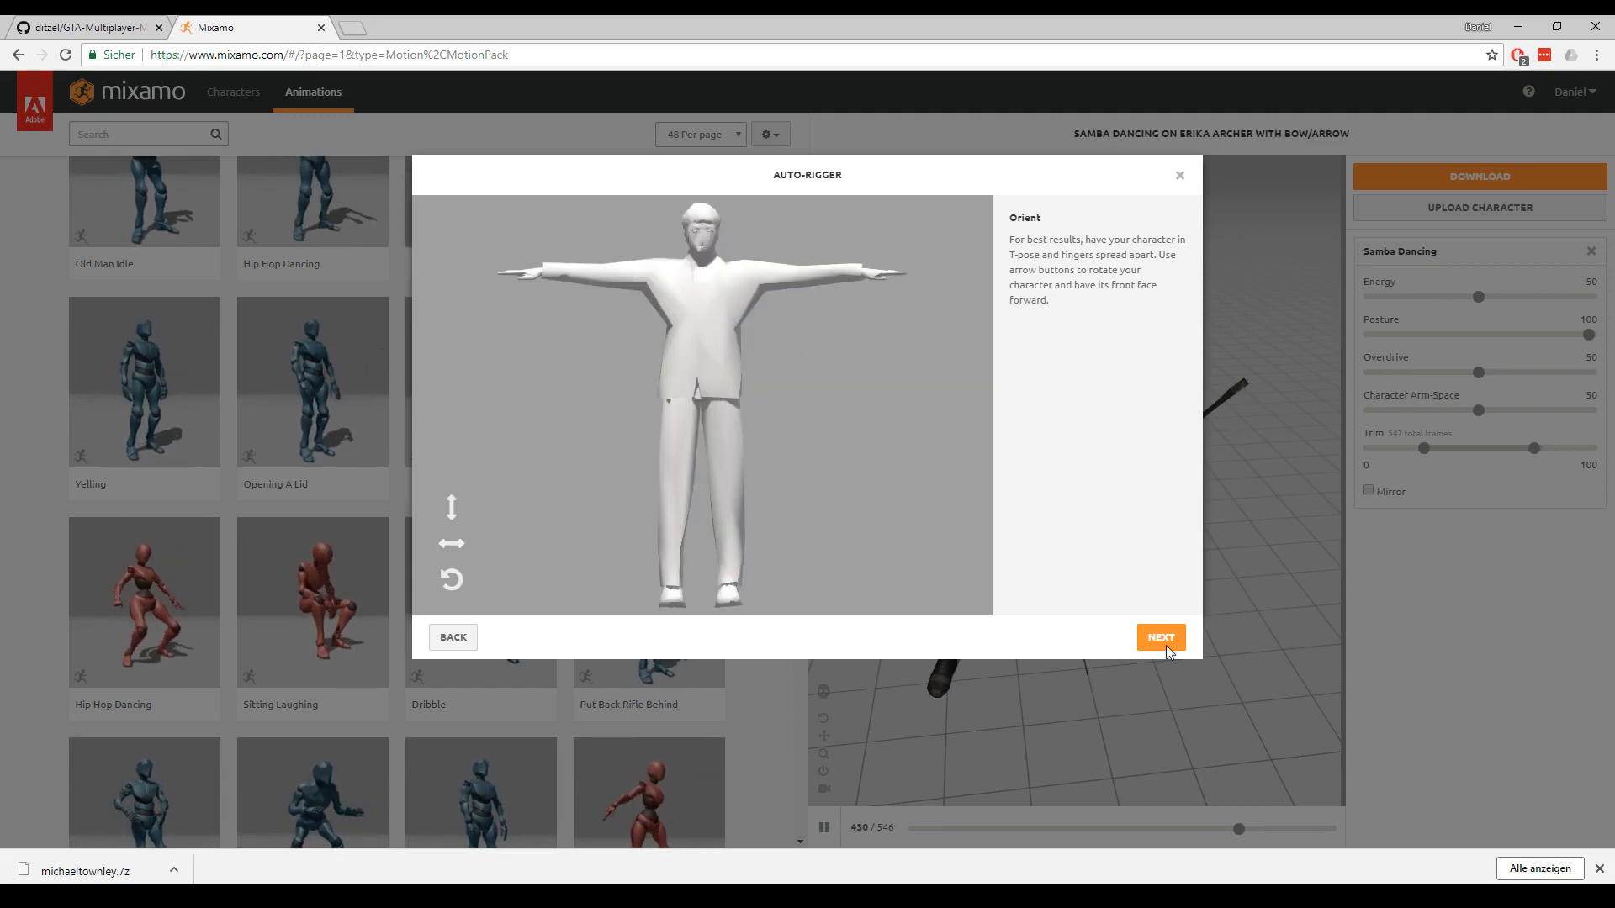
# Confirm the orientation and auto-rig the suited character with the placed markers.
pyautogui.click(1161, 637)
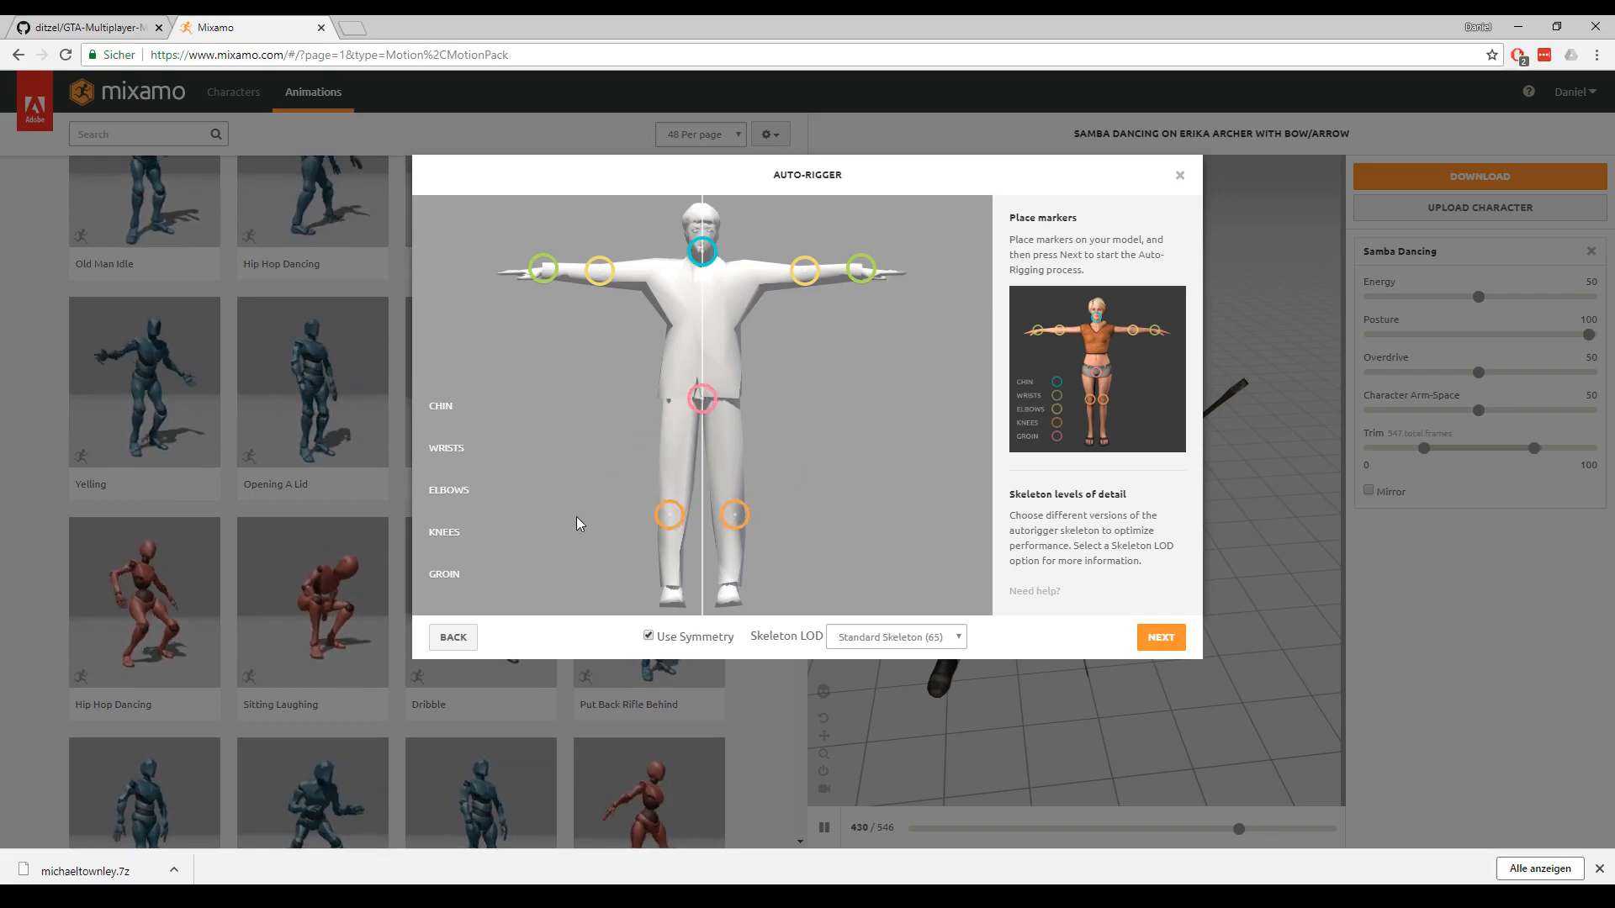
pyautogui.click(1160, 637)
pyautogui.write('run')
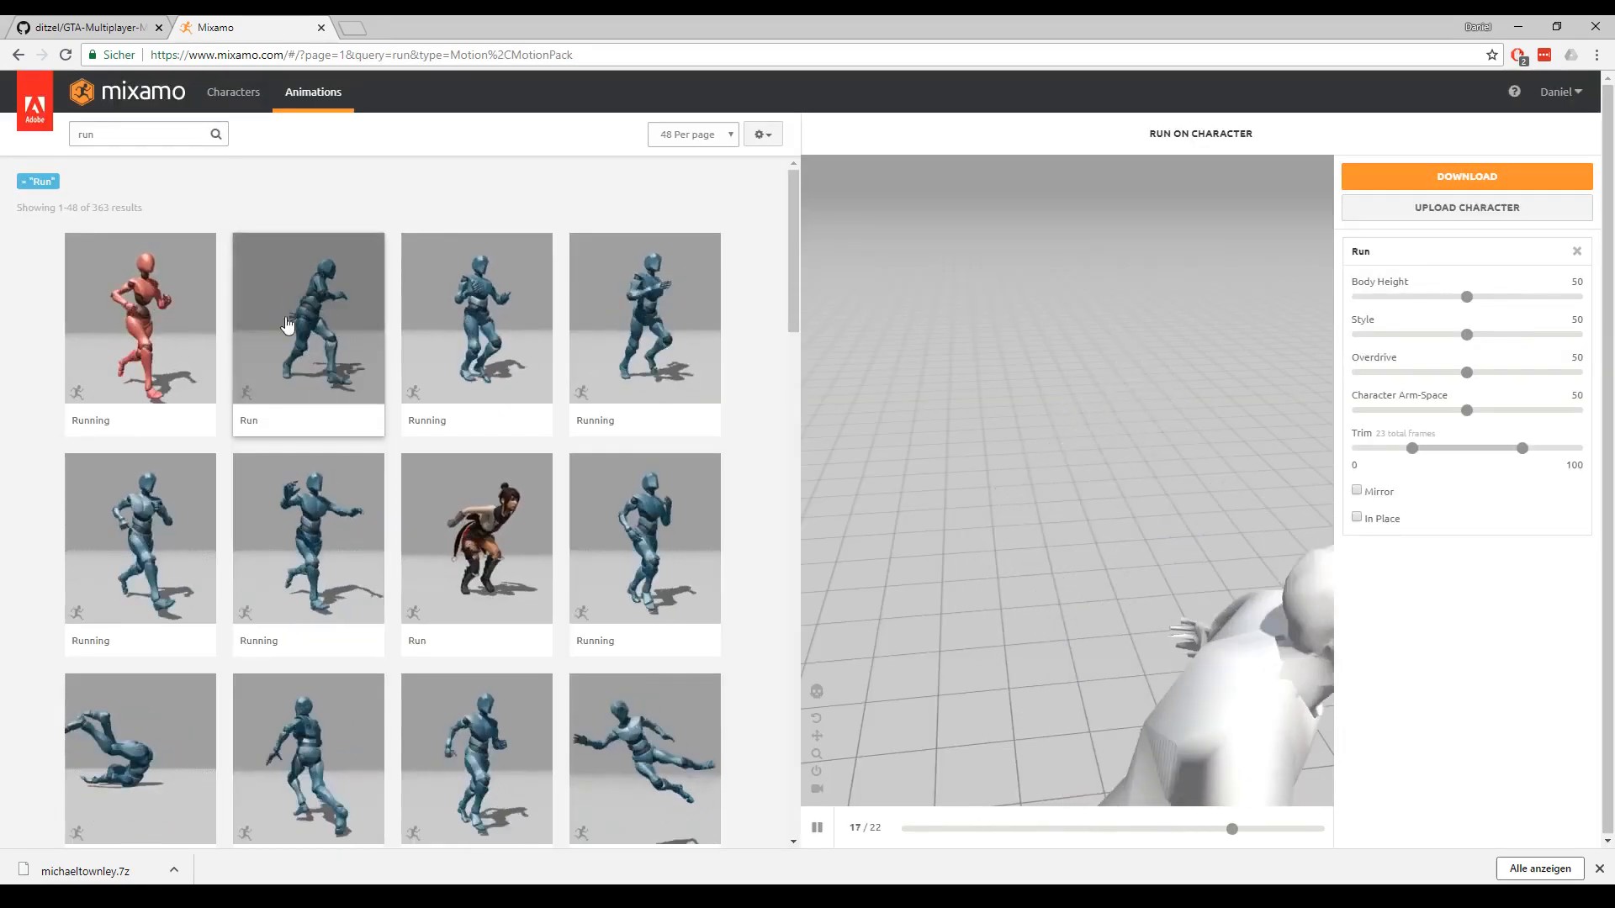
# Tick In Place for Run, raise Body Height and Style, and search 'car'.
pyautogui.scroll(-3)
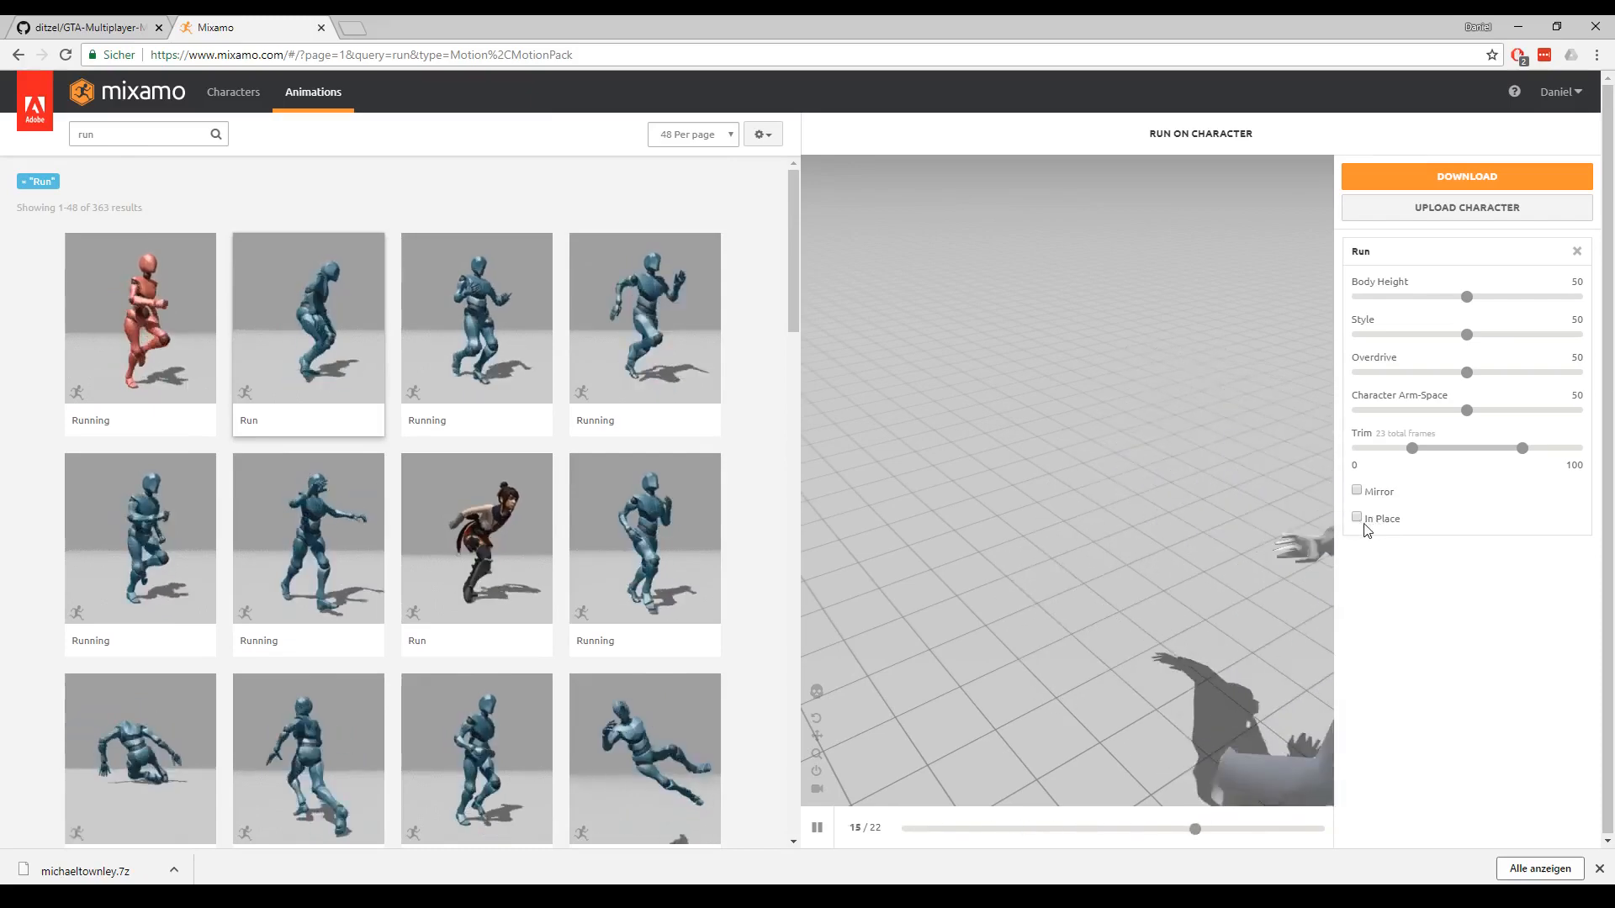
pyautogui.click(1357, 517)
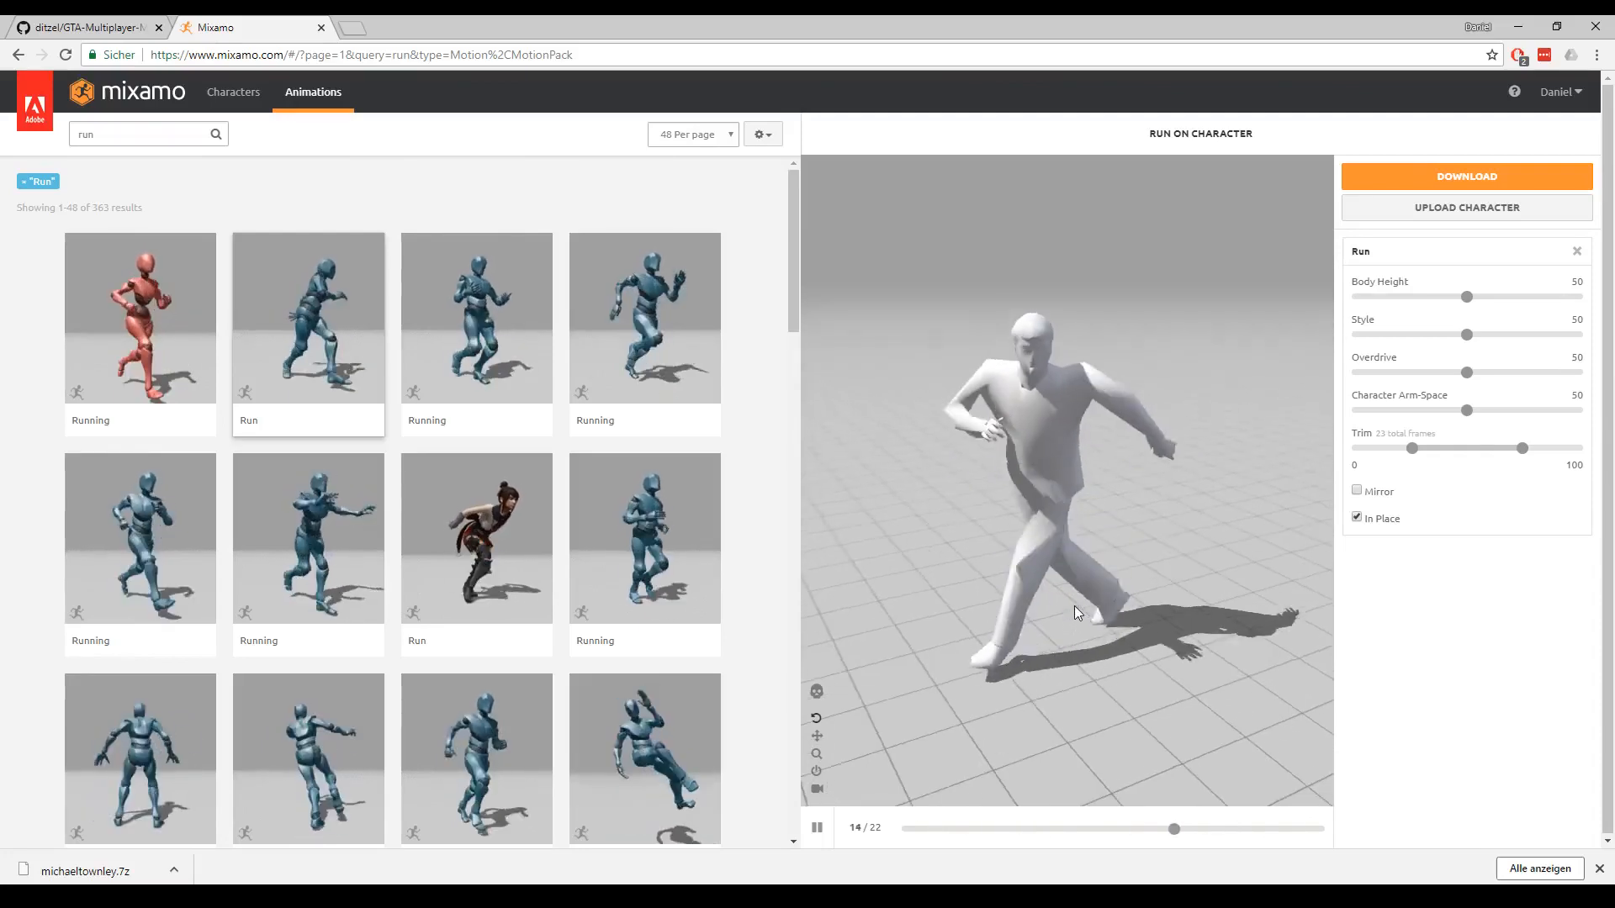
pyautogui.moveTo(1467, 297); pyautogui.dragTo(1498, 297)
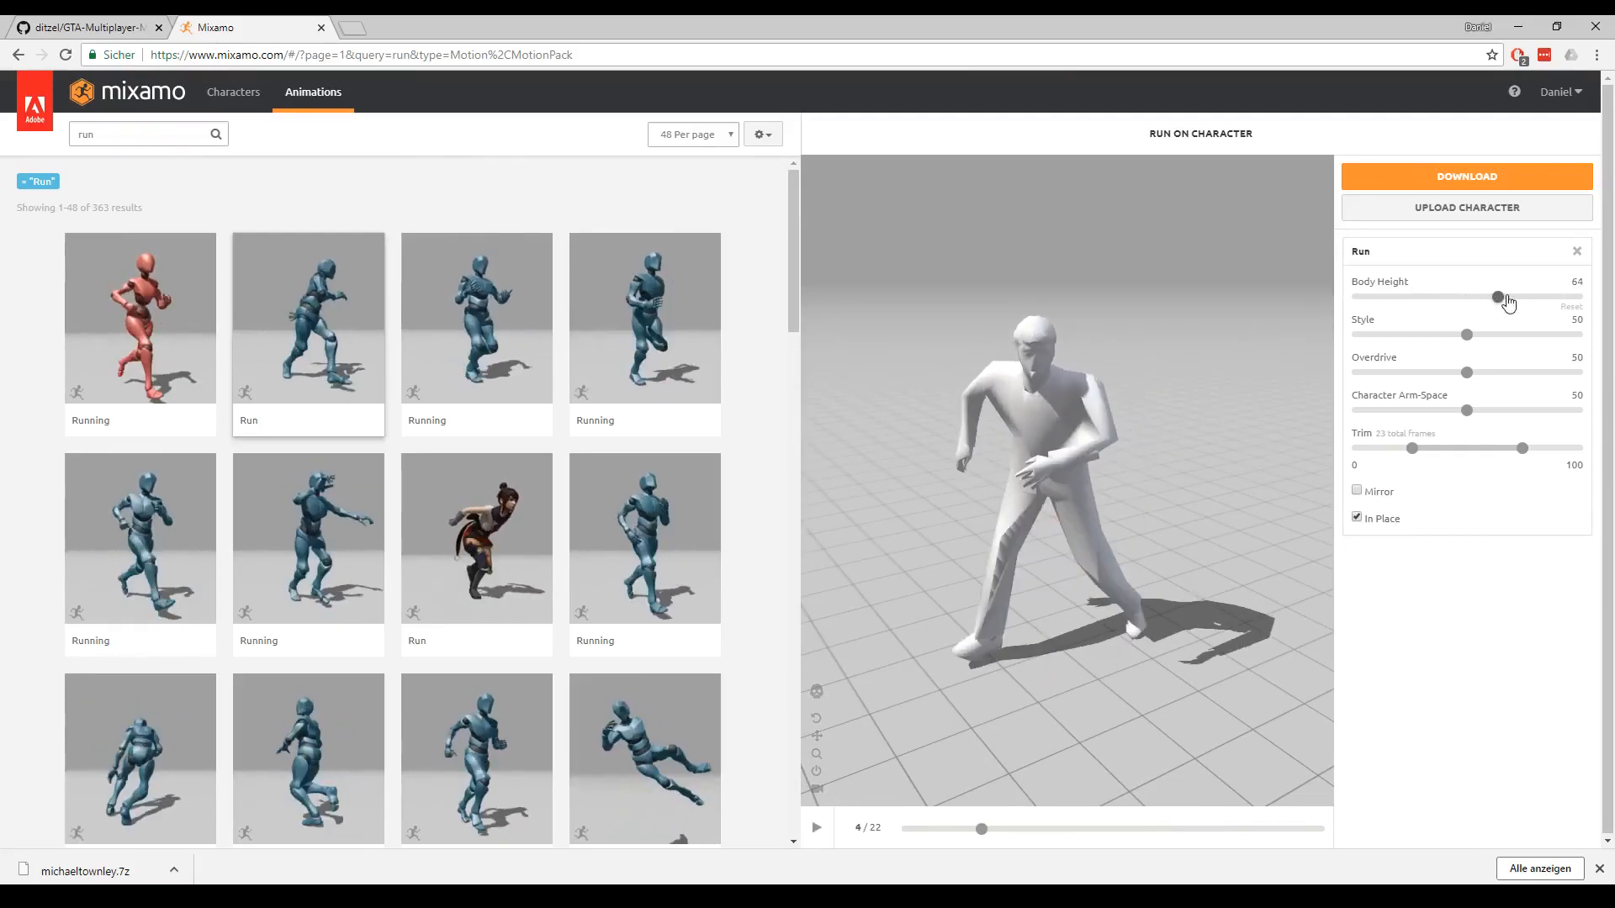
pyautogui.moveTo(1499, 298); pyautogui.dragTo(1545, 298)
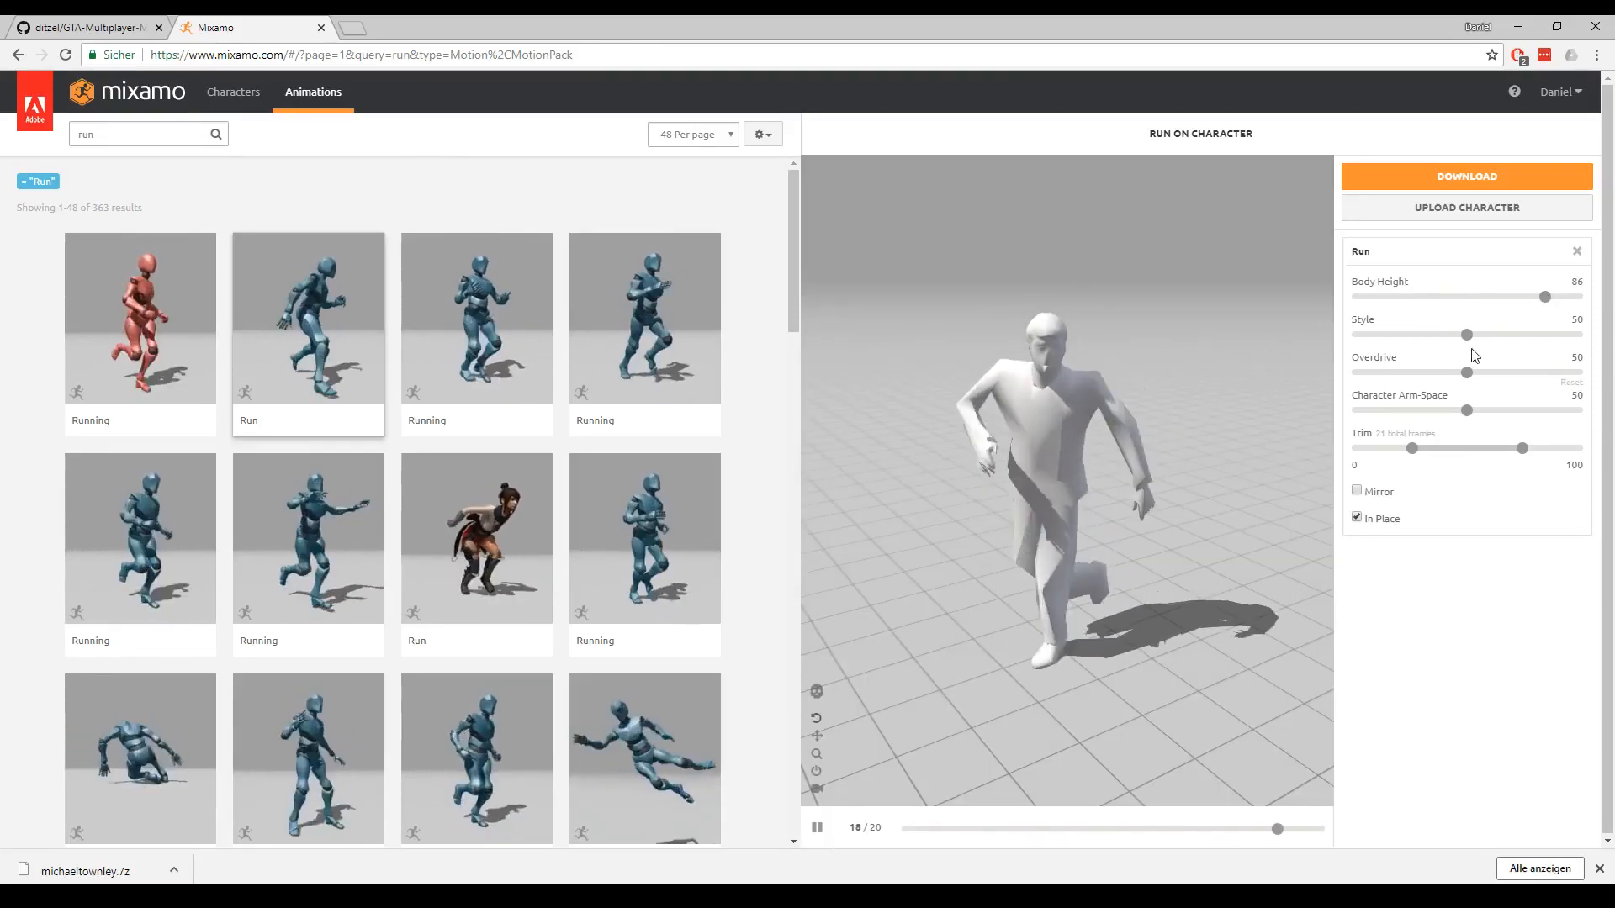
pyautogui.moveTo(1467, 334); pyautogui.dragTo(1546, 334)
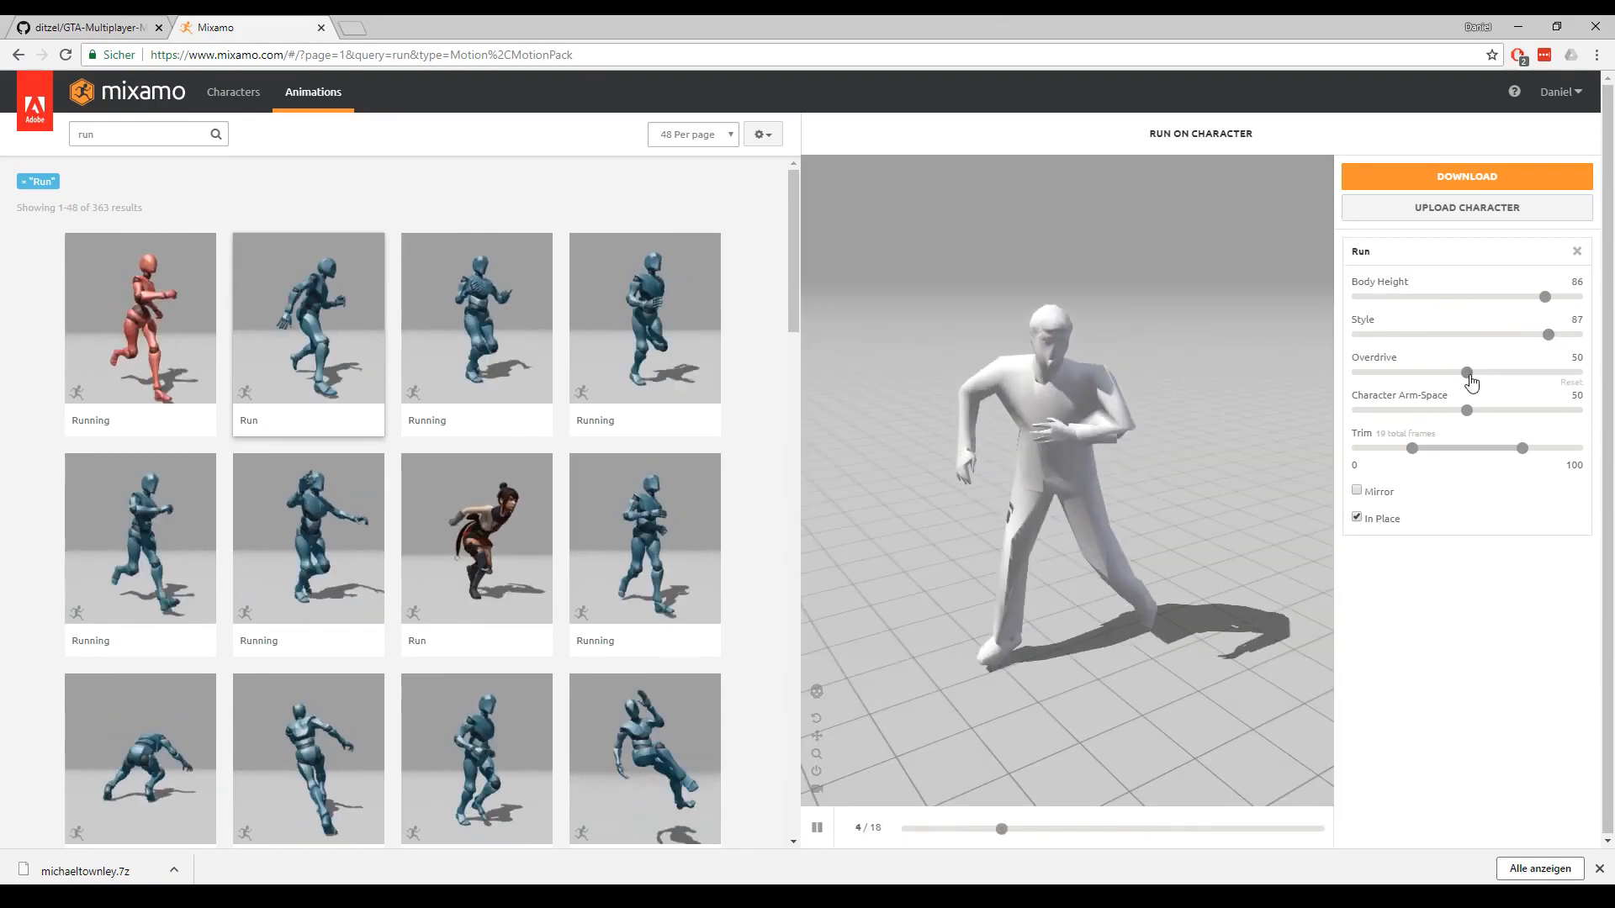
pyautogui.write('car')
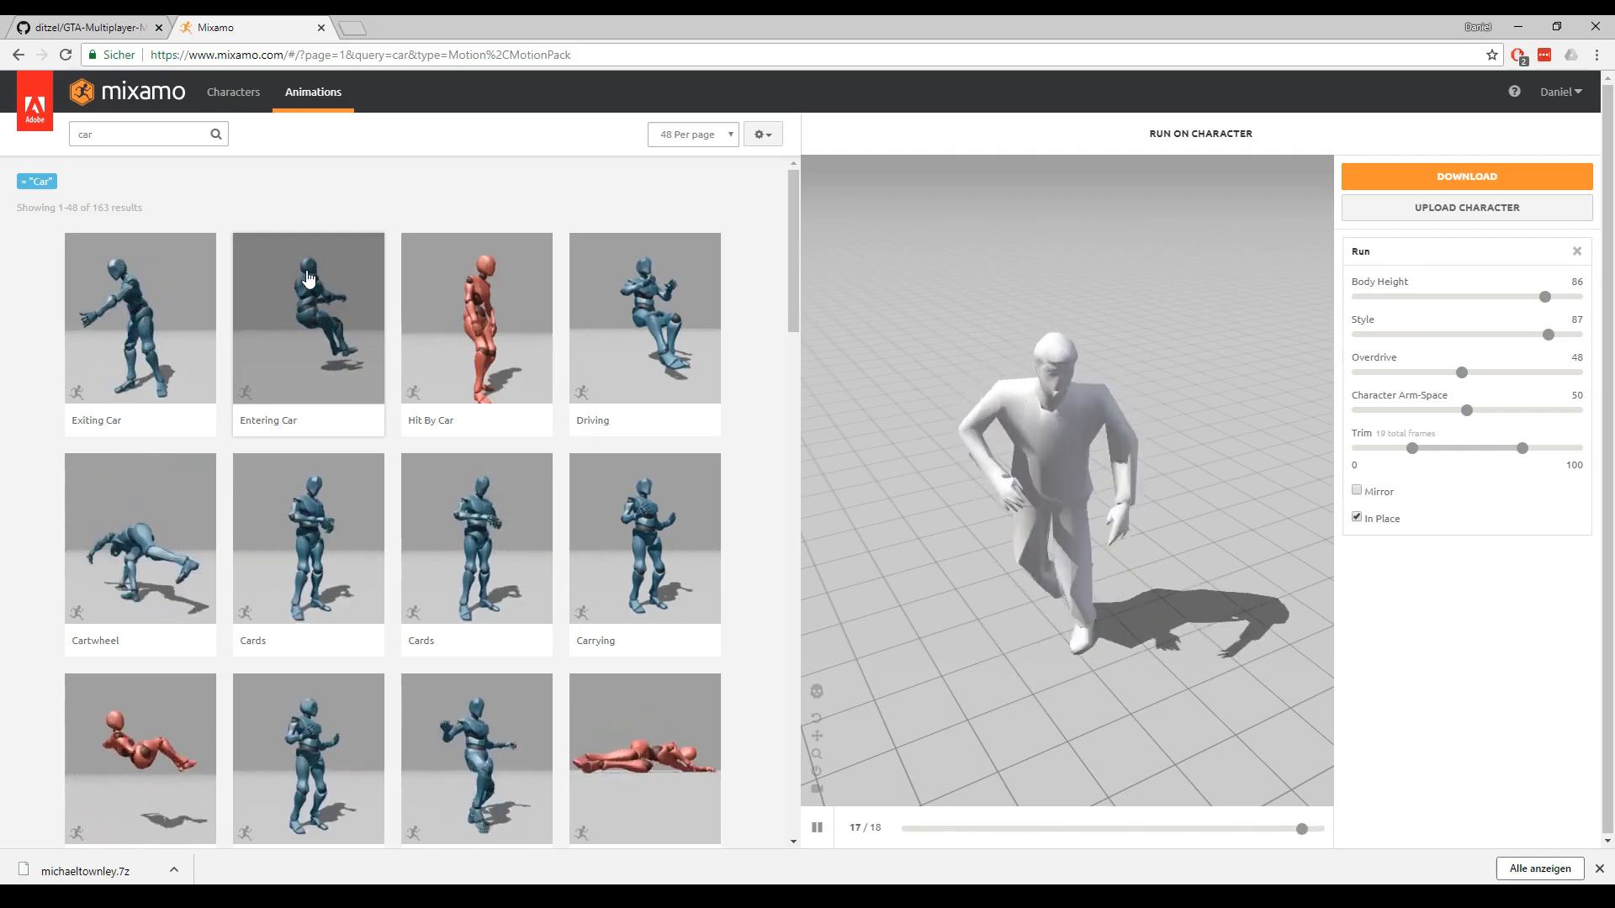
# Preview Entering Car, Exiting Car and then Driving on the suited character.
pyautogui.click(307, 318)
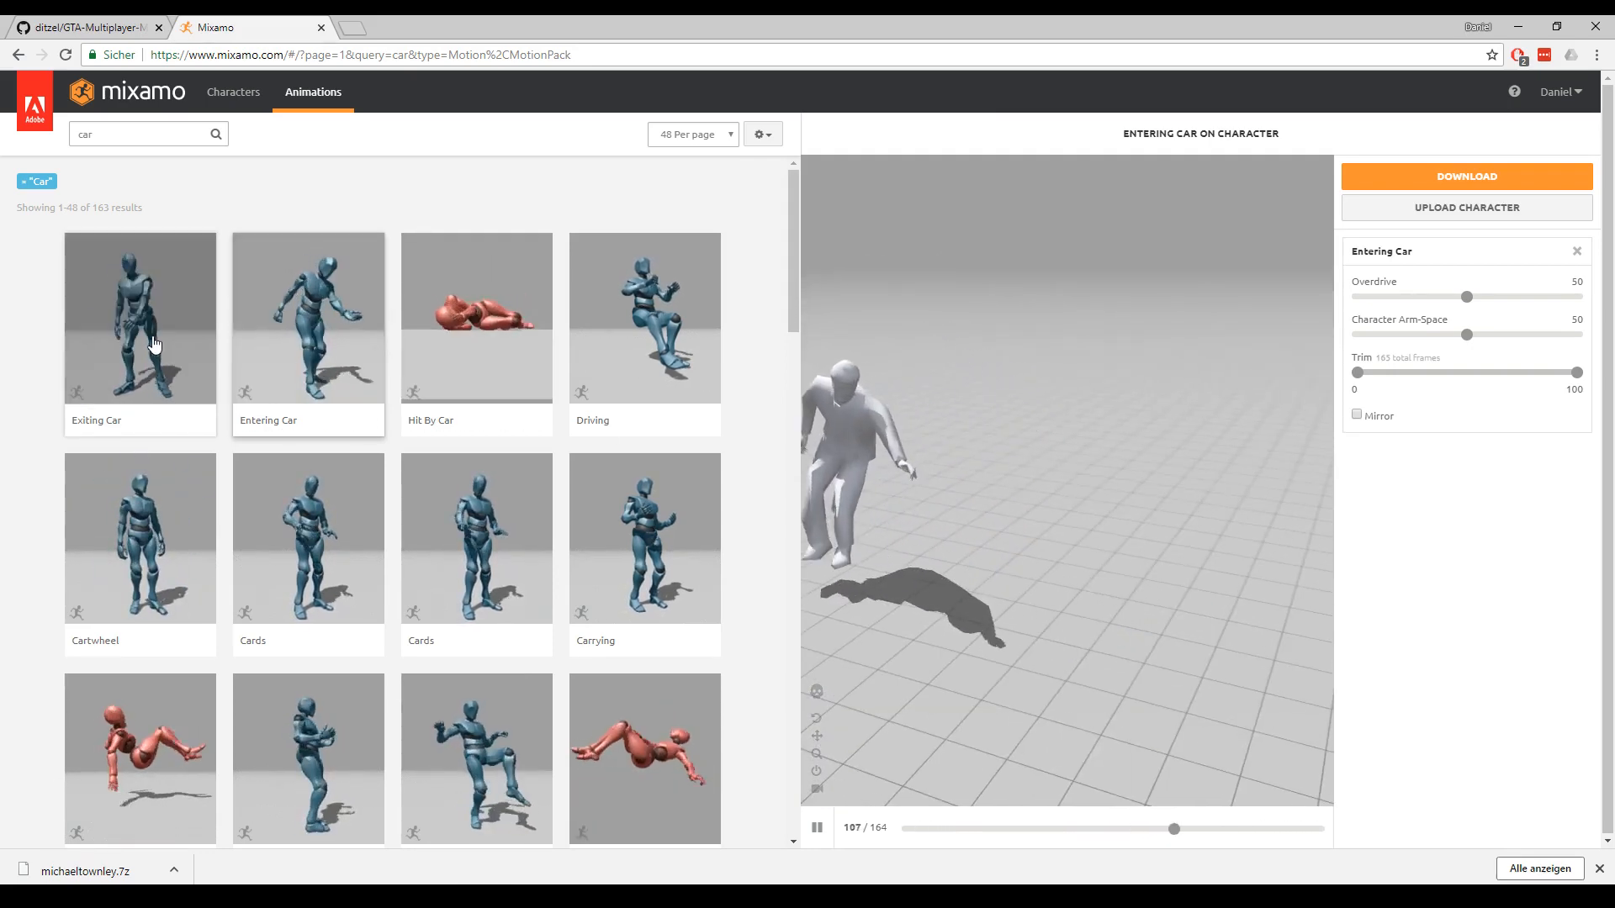
pyautogui.click(139, 317)
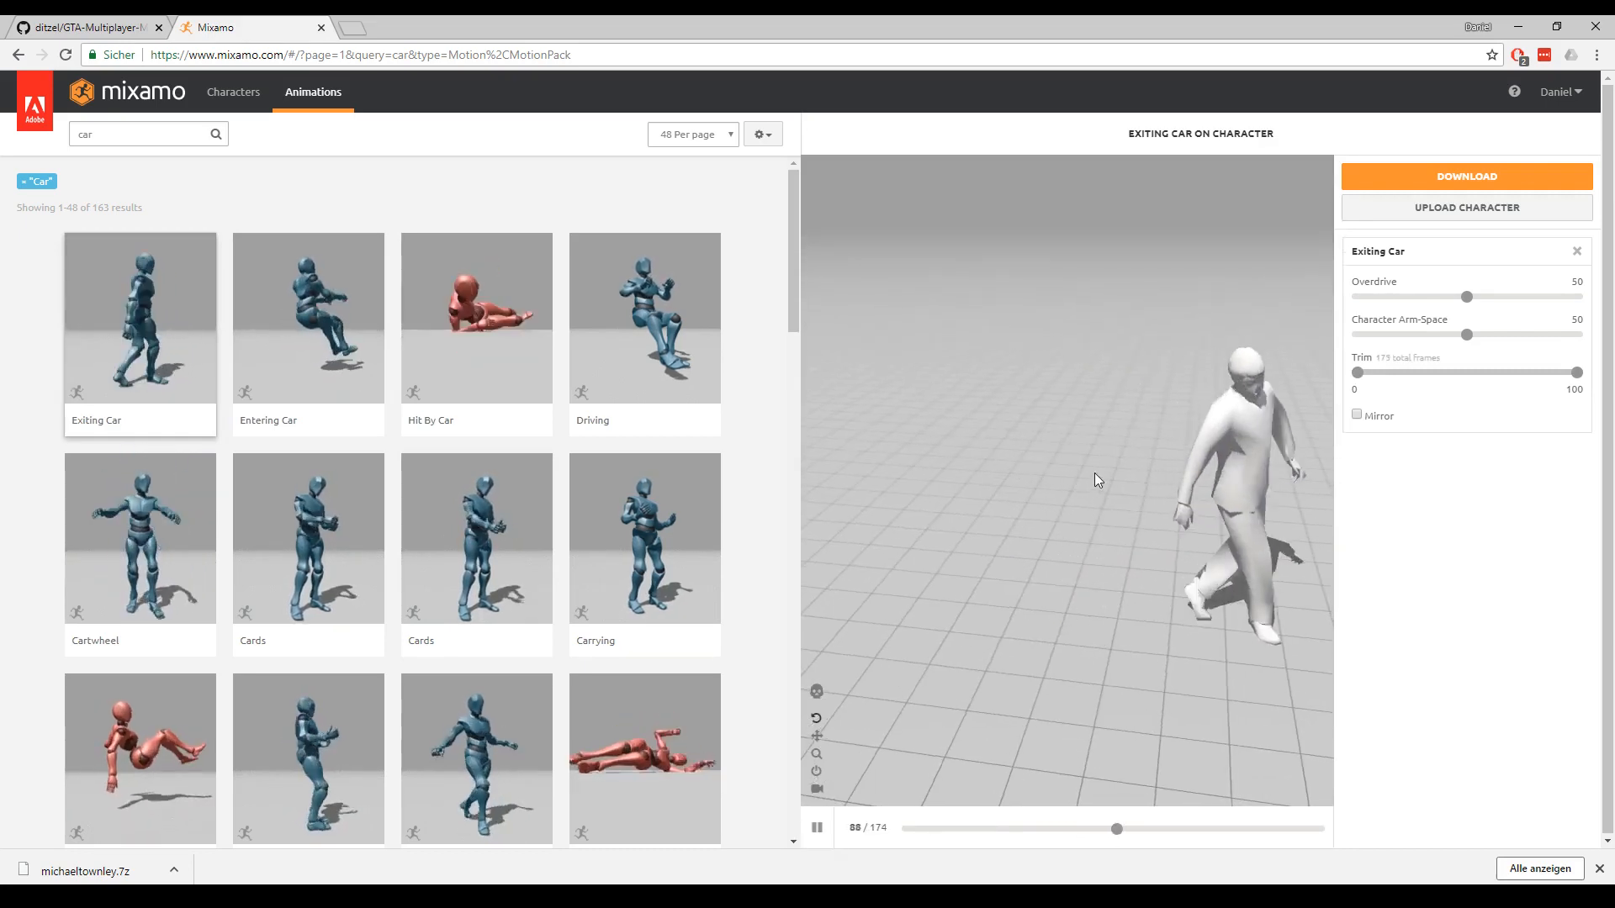
pyautogui.click(643, 317)
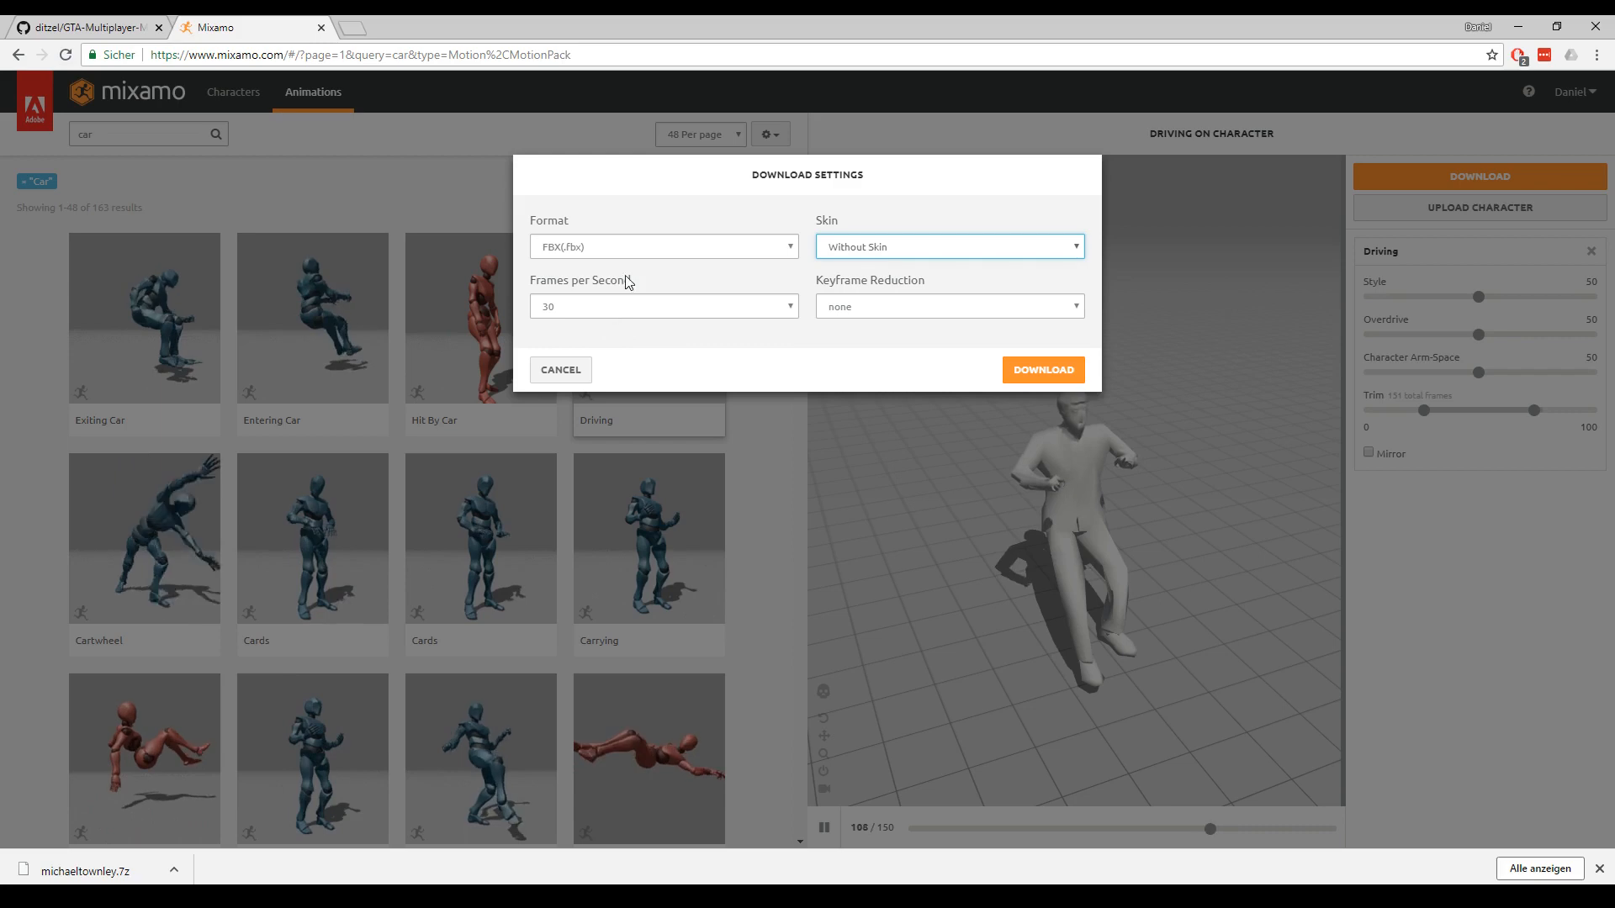
# Download Driving as FBX for Unity with keyframe reduction none.
pyautogui.click(664, 246)
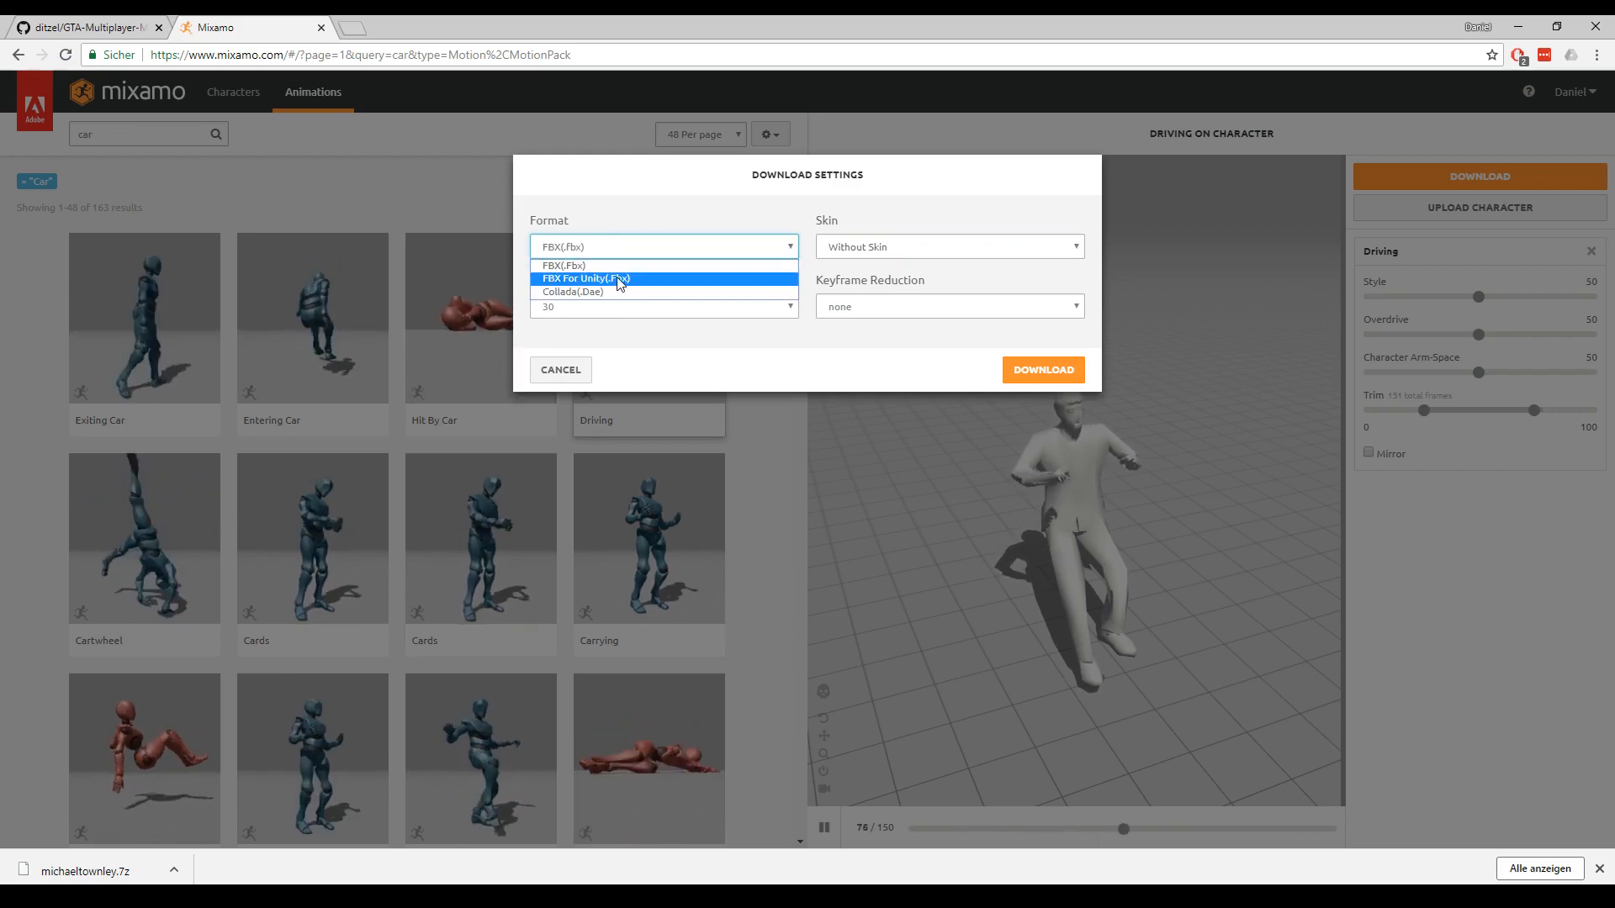
pyautogui.click(946, 306)
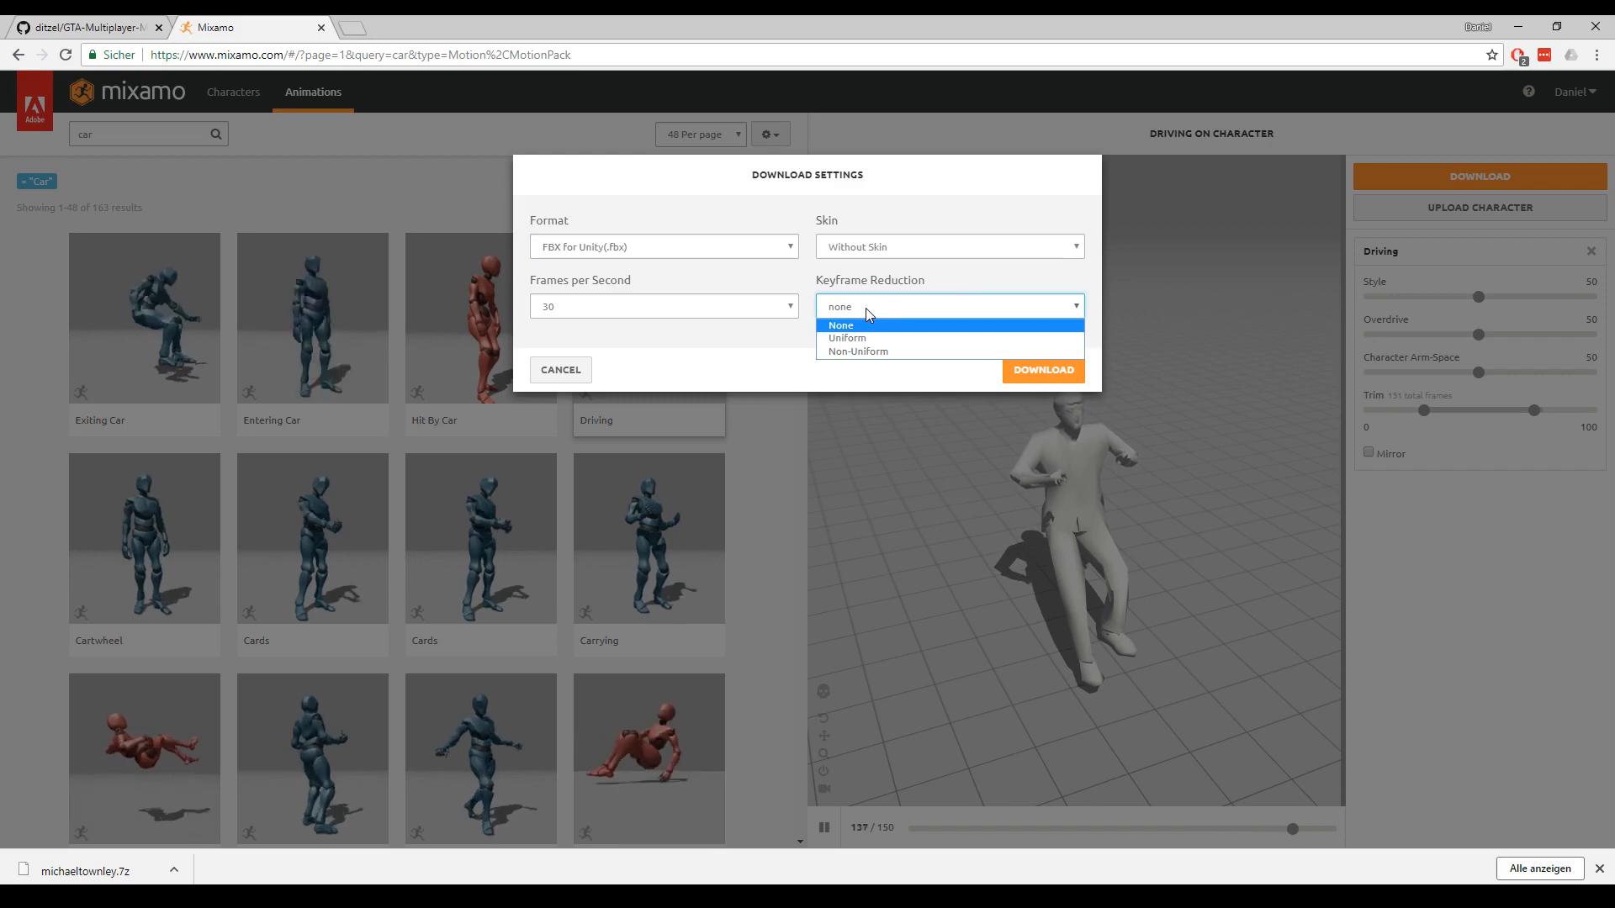
pyautogui.click(840, 325)
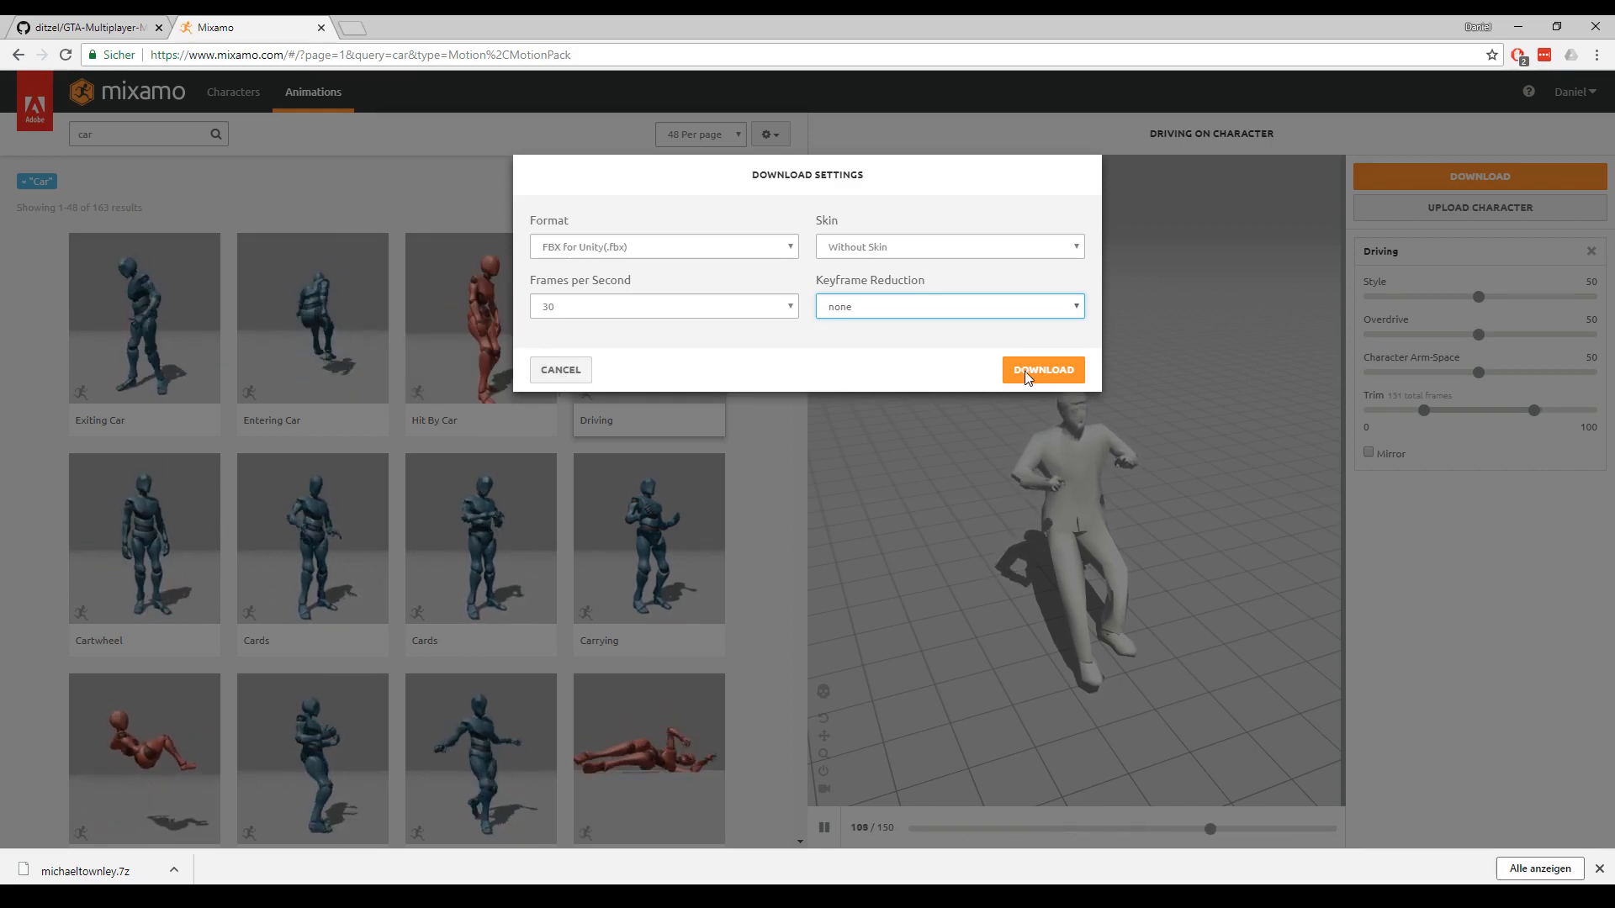
pyautogui.click(1043, 370)
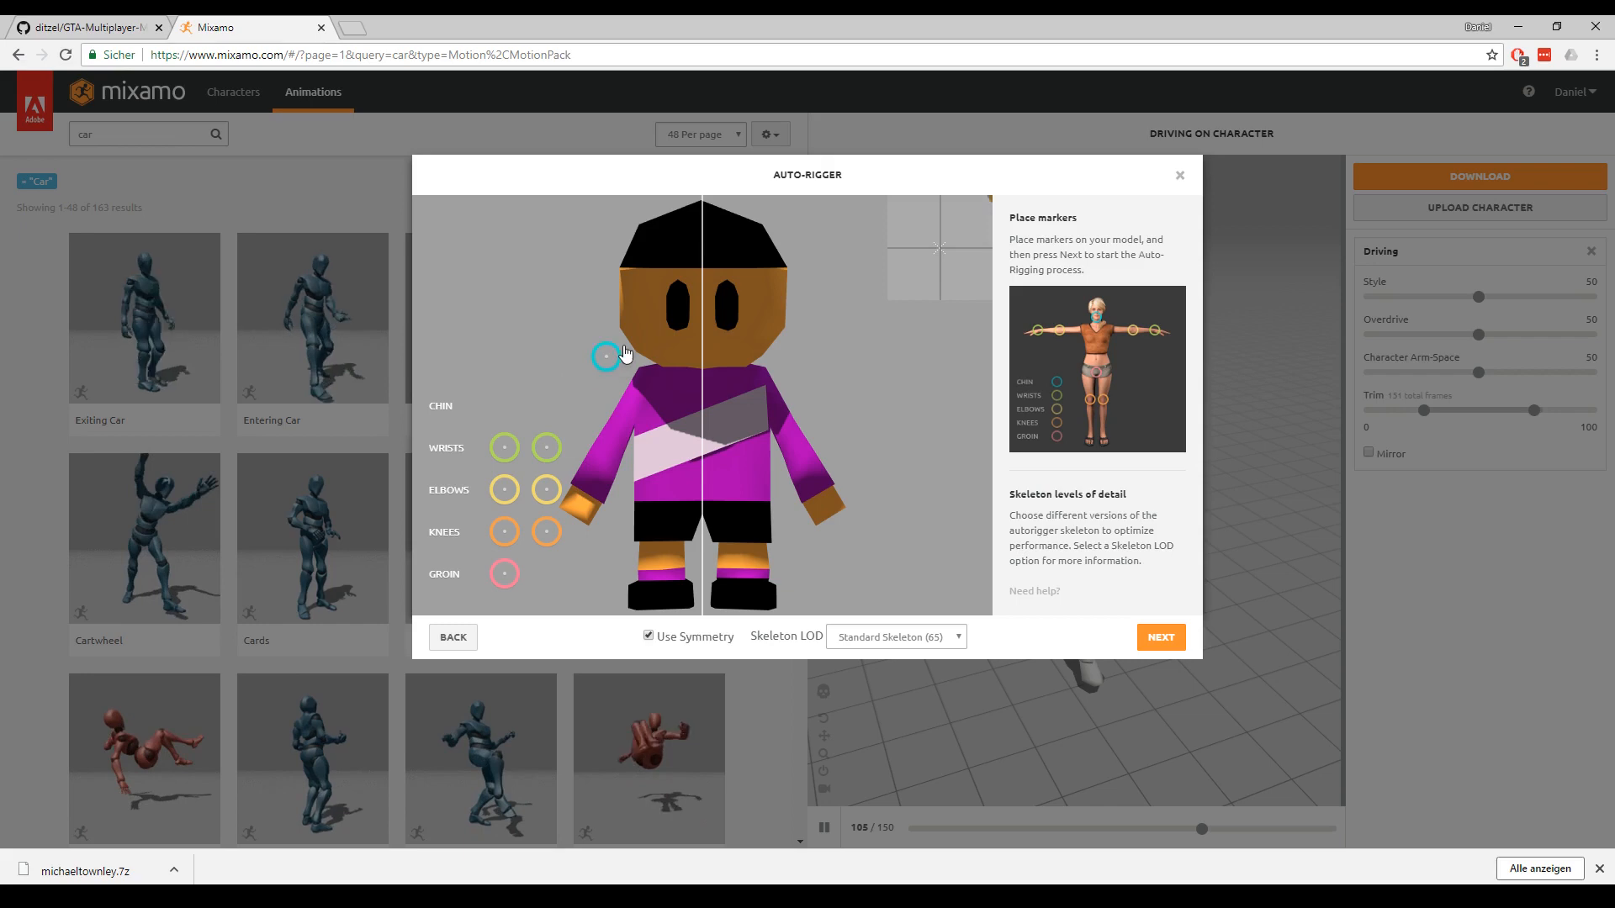
# Place the chin marker on the cartoon character and scroll the page.
pyautogui.moveTo(606, 357); pyautogui.dragTo(701, 362)
pyautogui.write('dance')
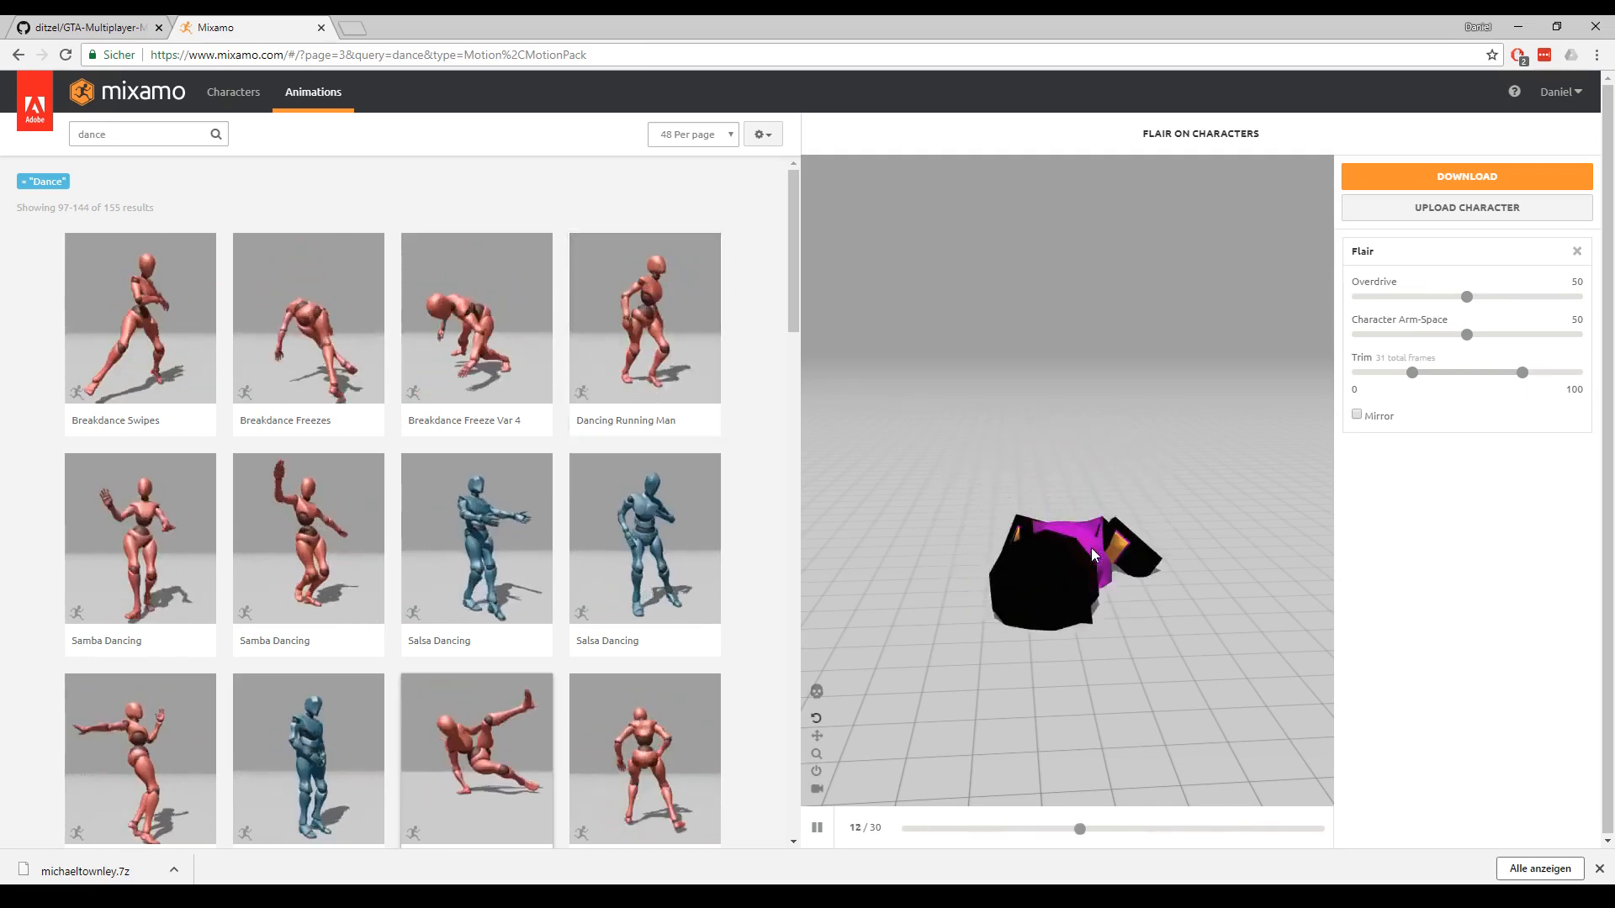
pyautogui.scroll(-3)
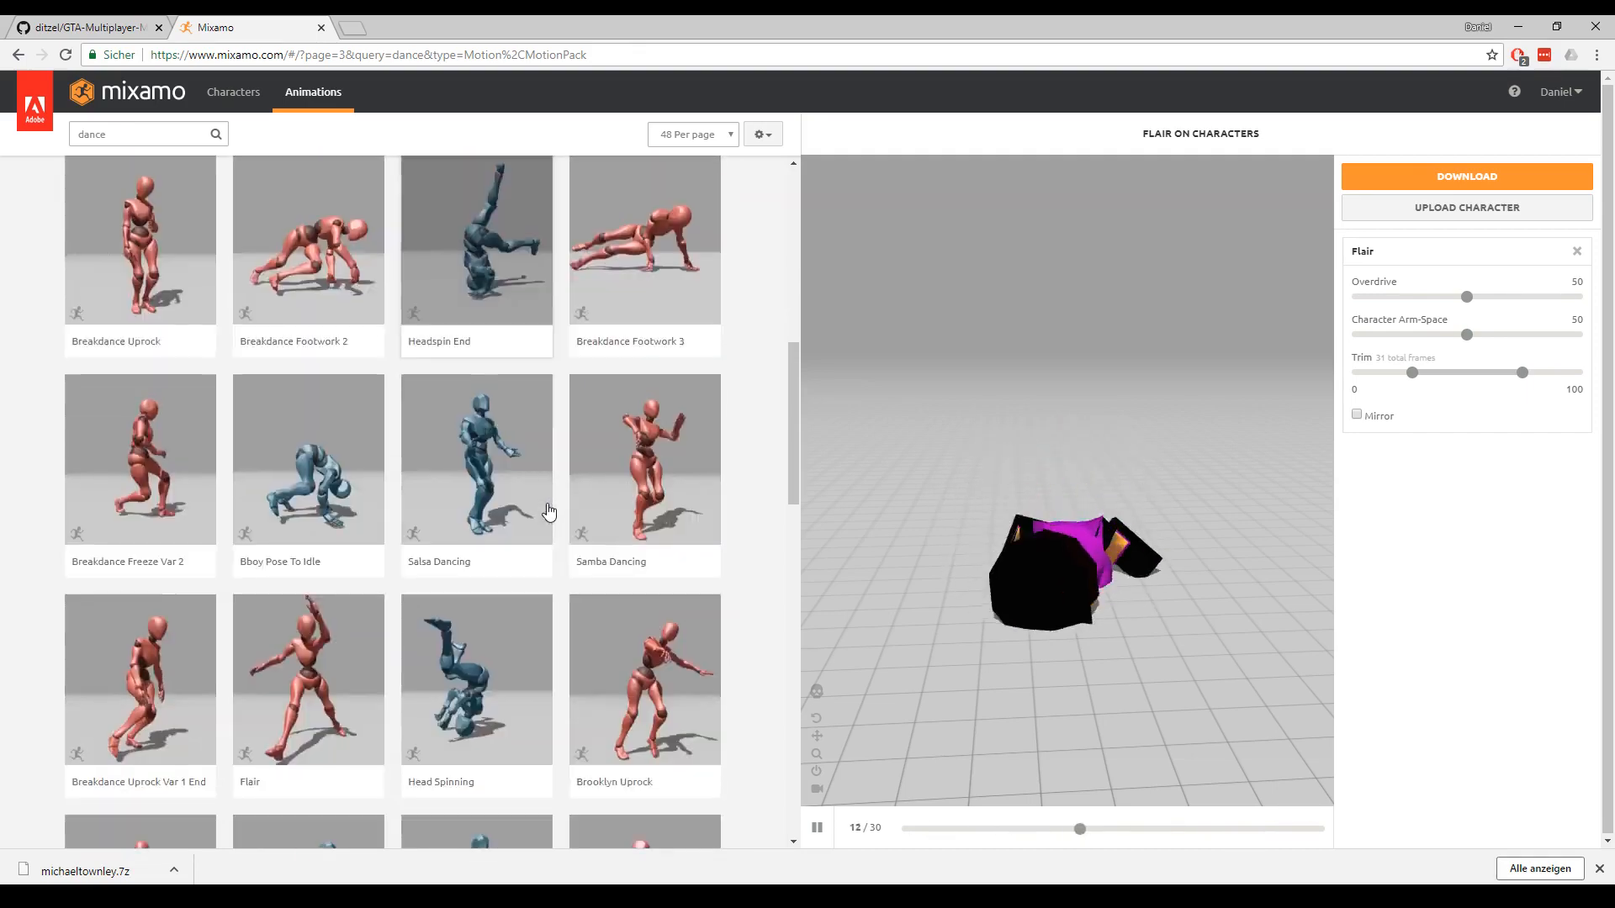